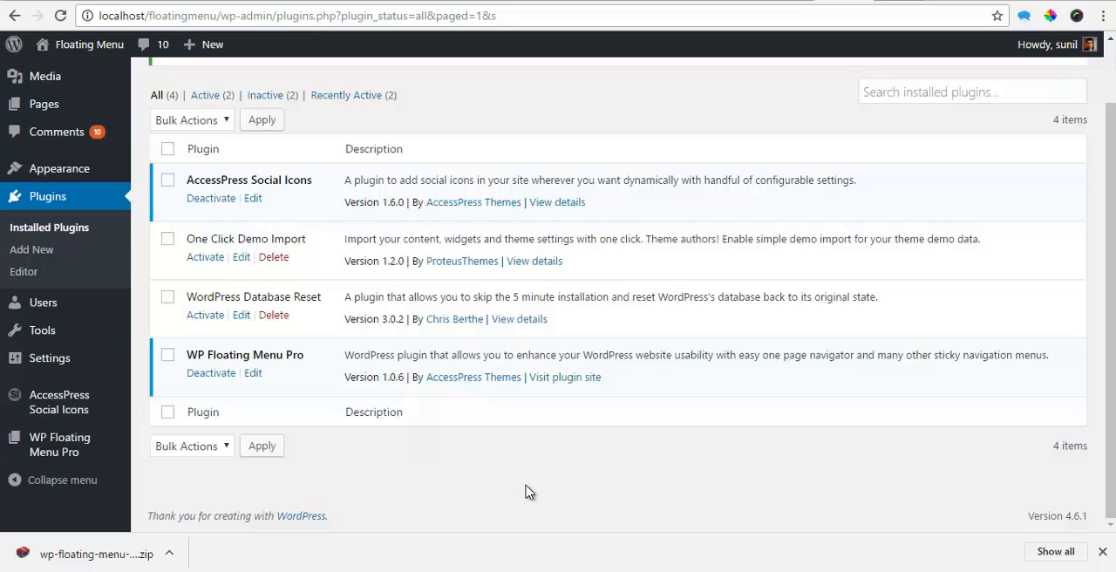
mouse_move(548, 486)
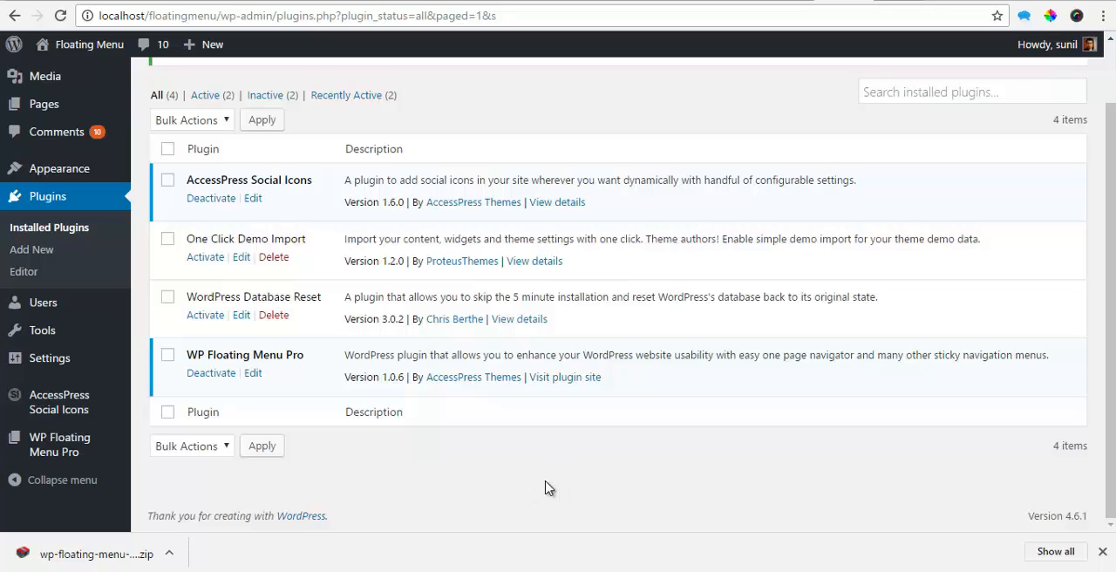
mouse_move(59, 443)
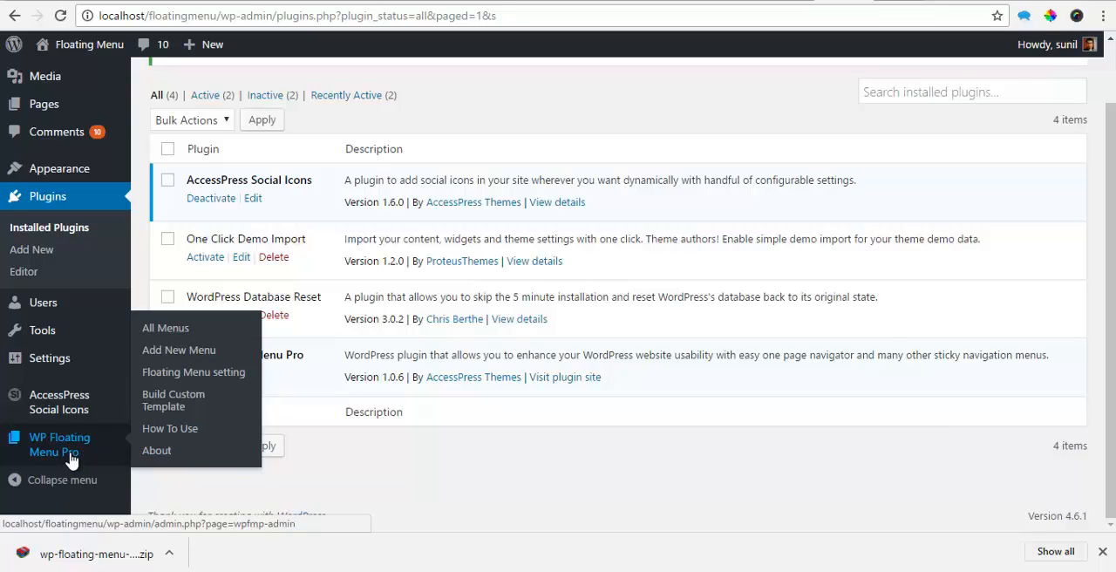
mouse_move(163, 327)
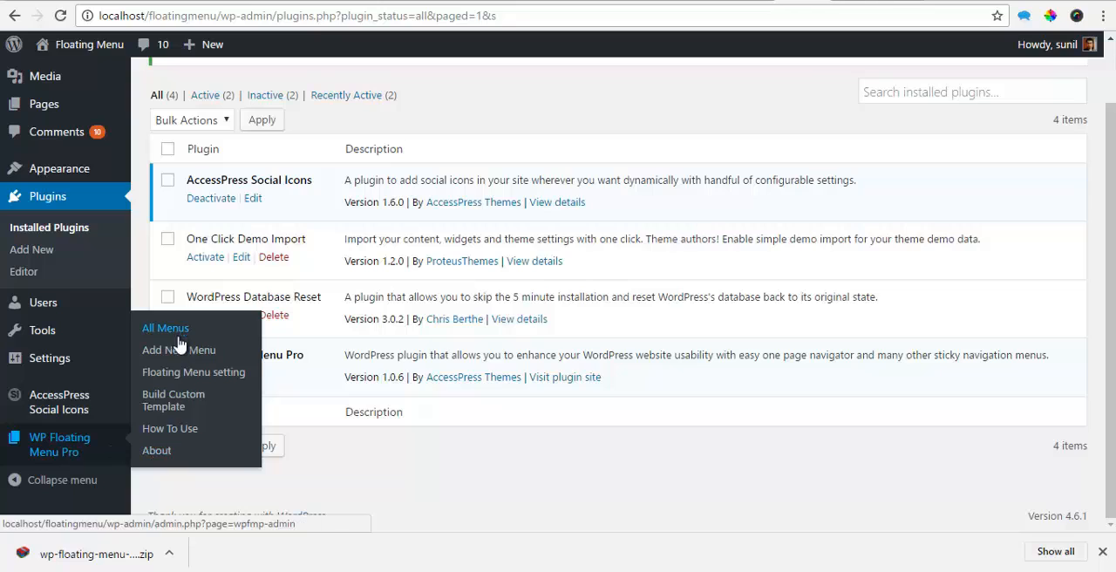
mouse_move(192, 373)
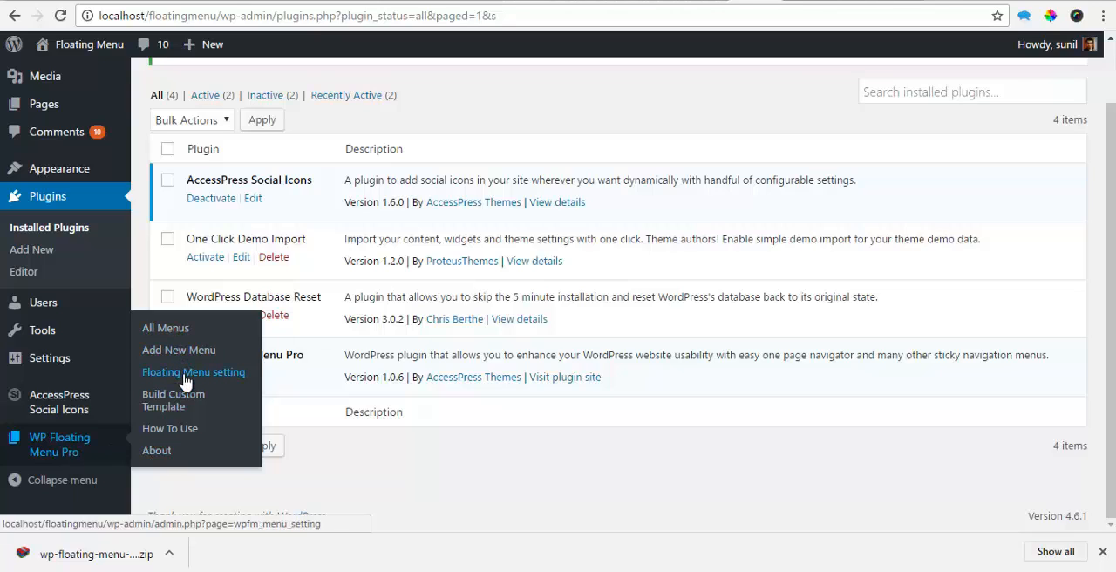
mouse_move(171, 429)
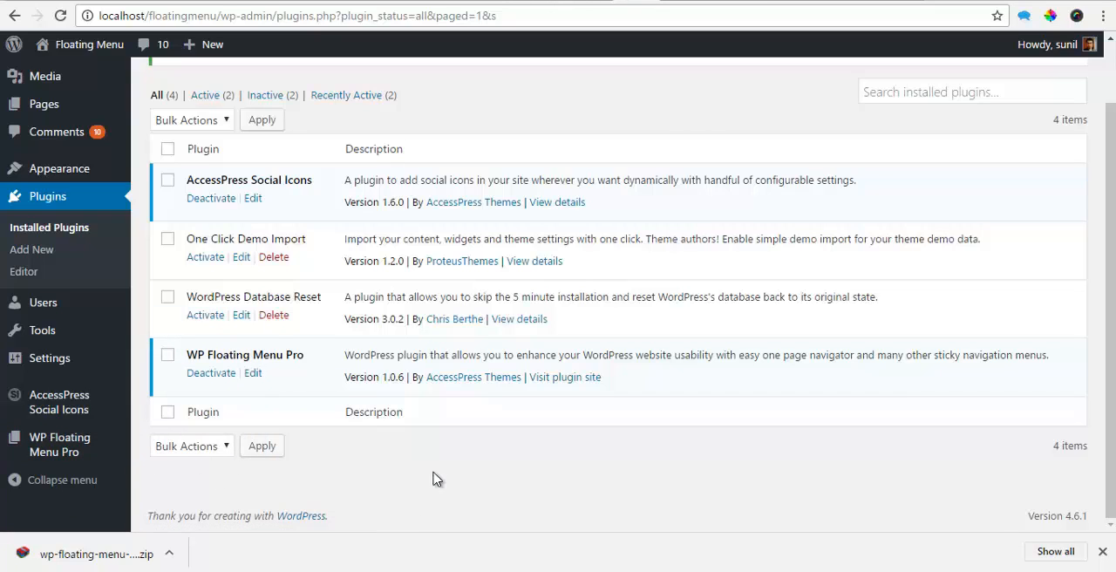
Step: Add a new floating menu named 'Floating Menu Example 1' from All Menus and return to the list
left_click(59, 442)
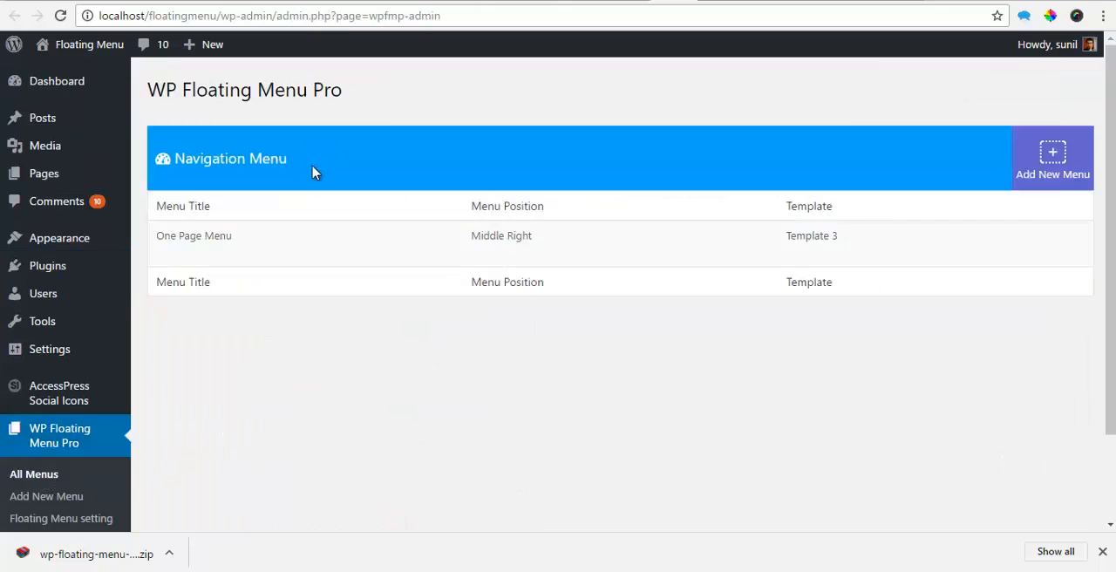
mouse_move(1052, 161)
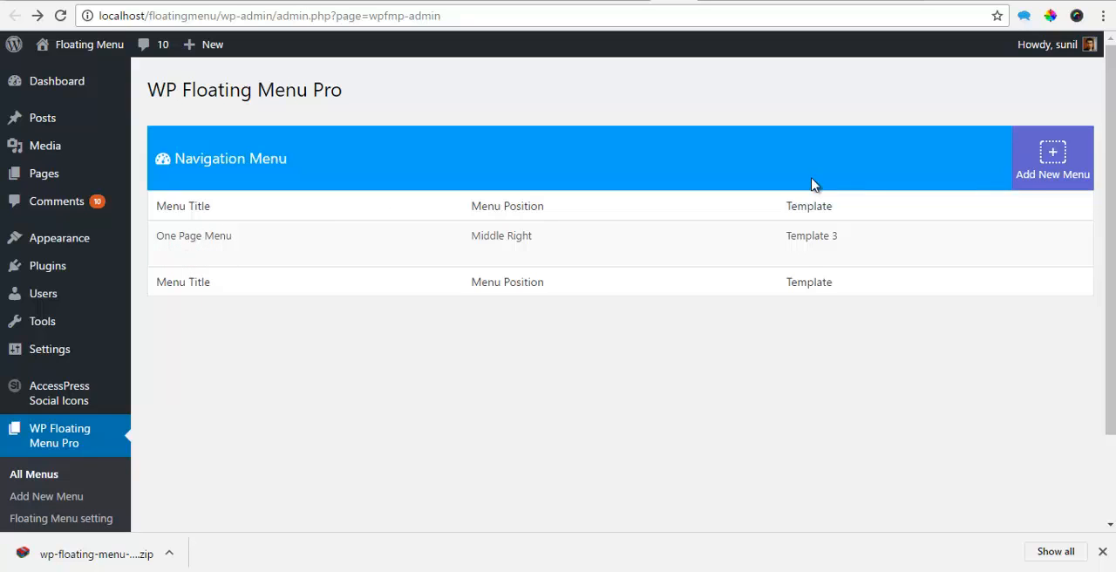
left_click(1053, 161)
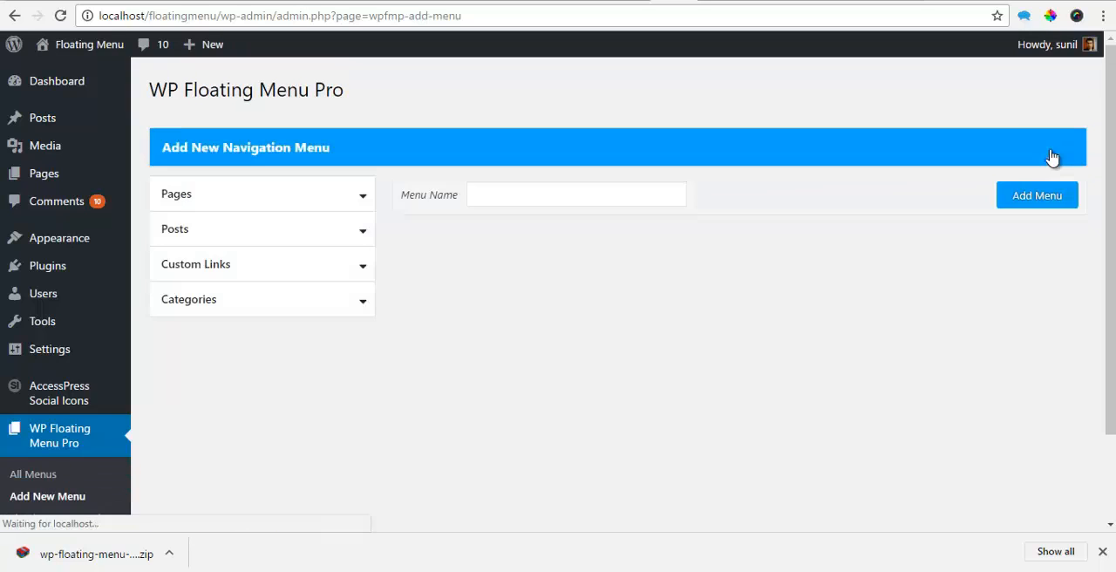
left_click(576, 194)
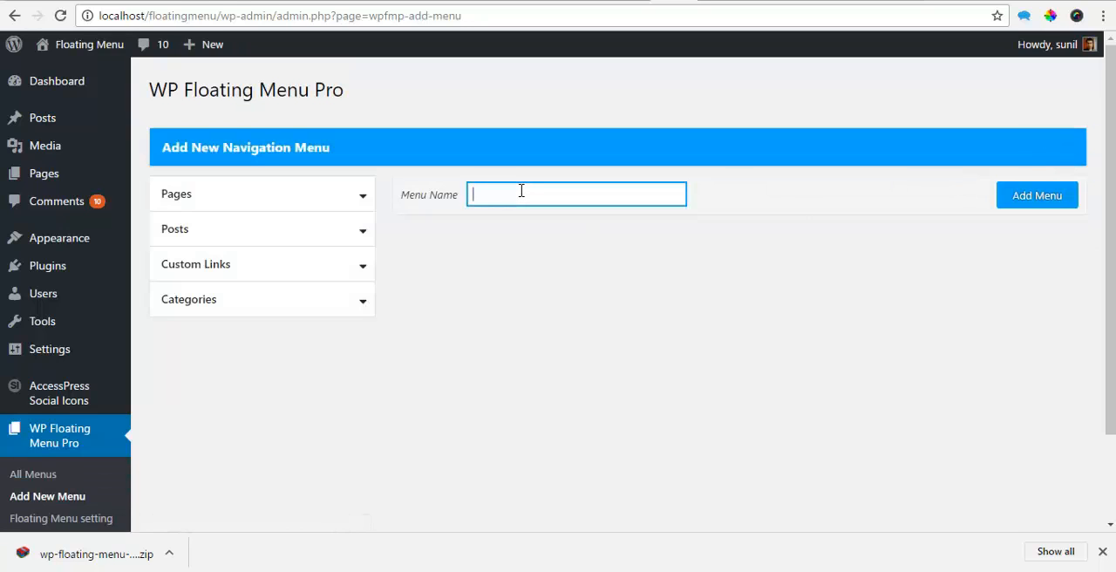
type("Fo")
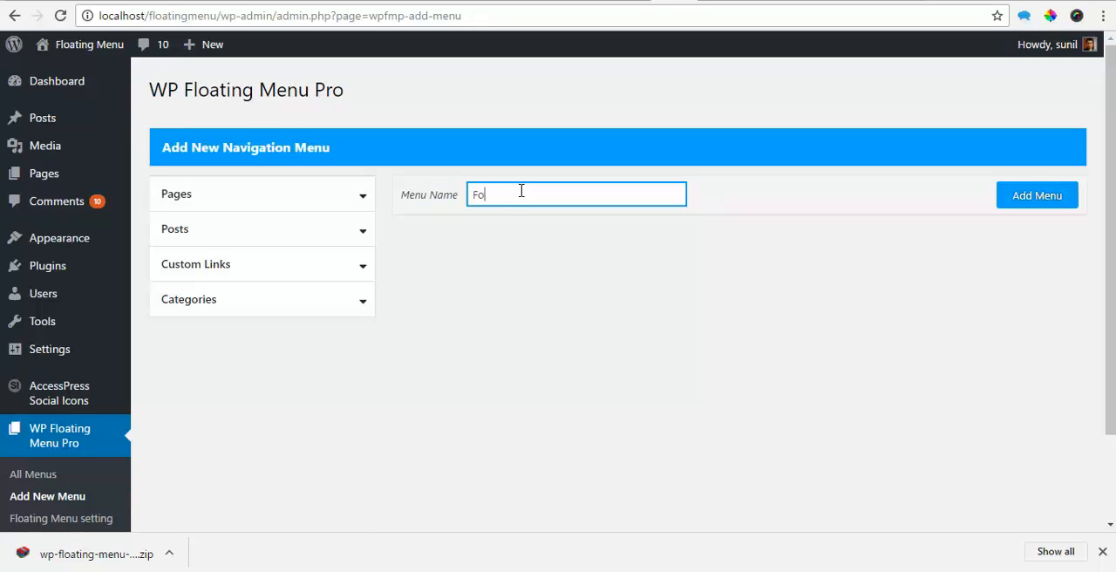
type("loating Menu")
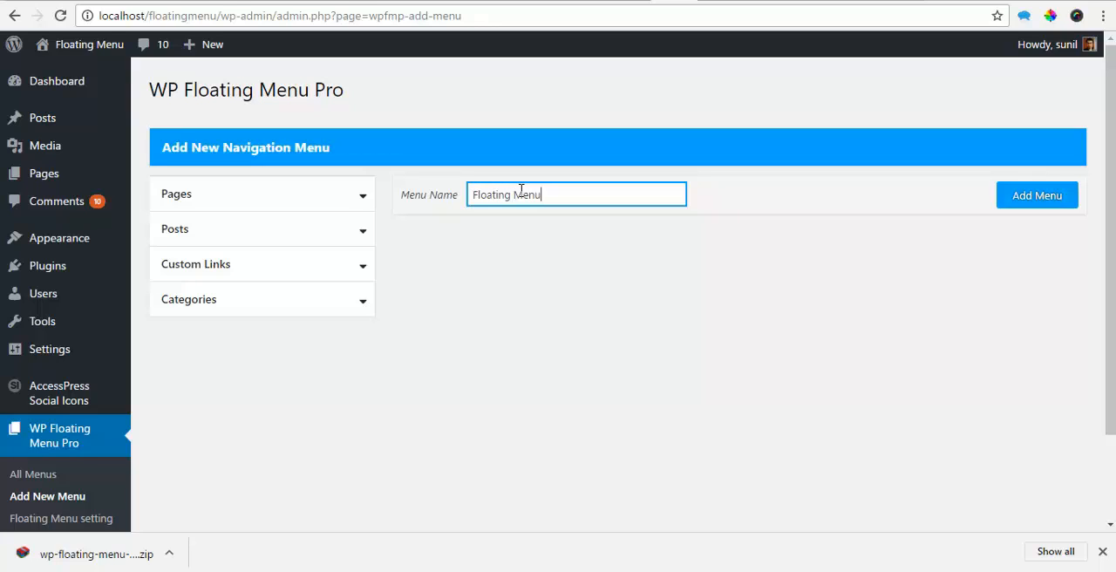
type("Exap")
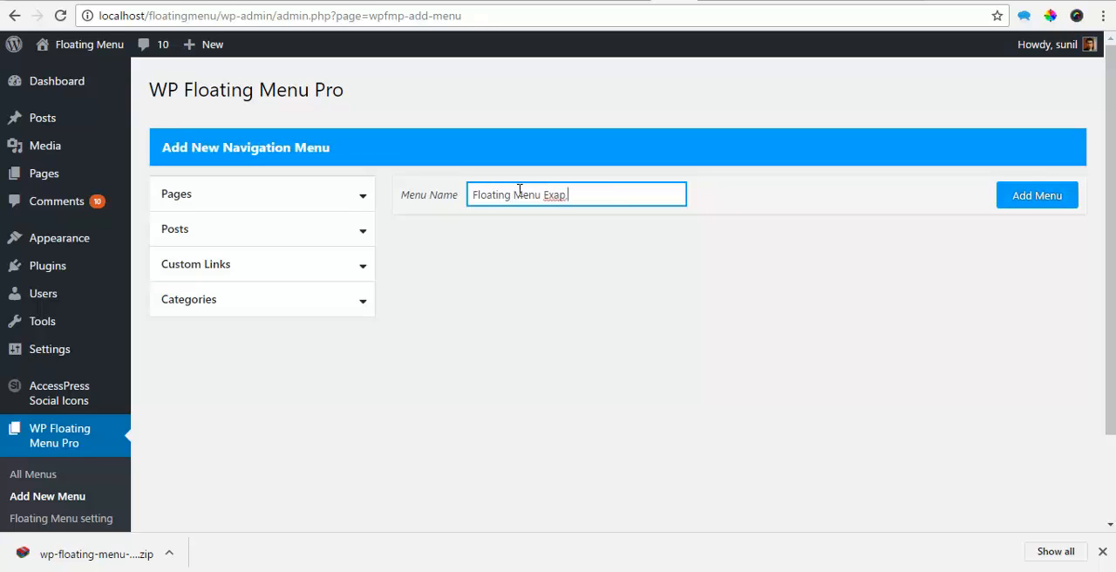
type("le 1")
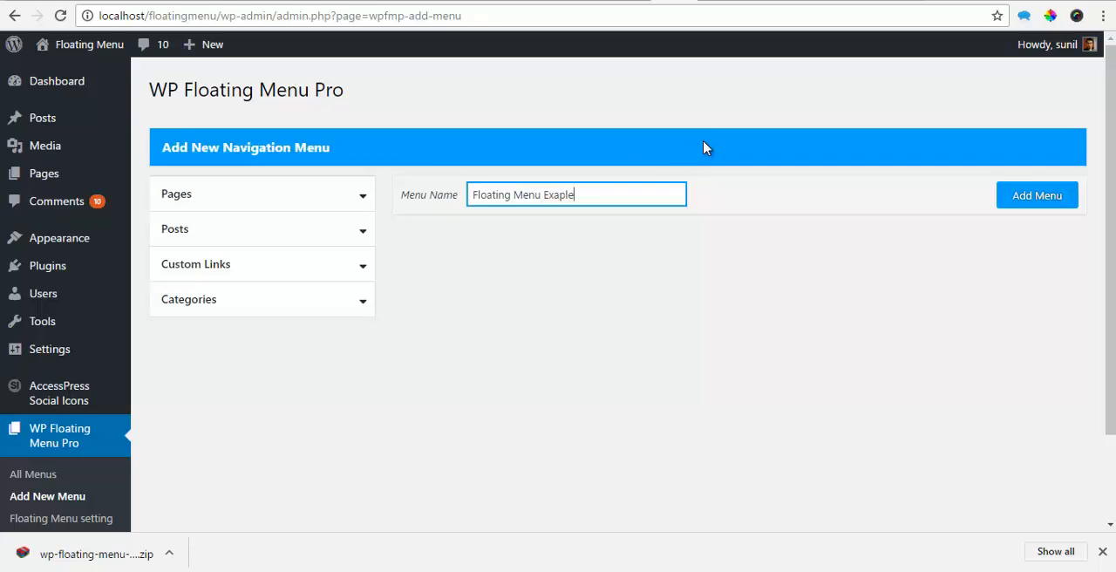
key("Backspace")
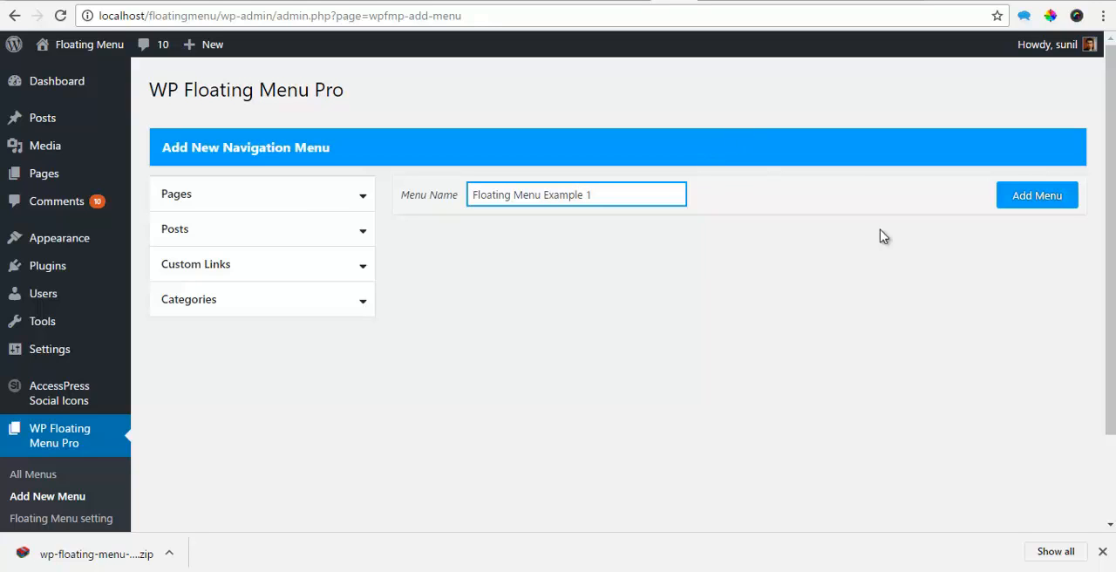
left_click(1035, 195)
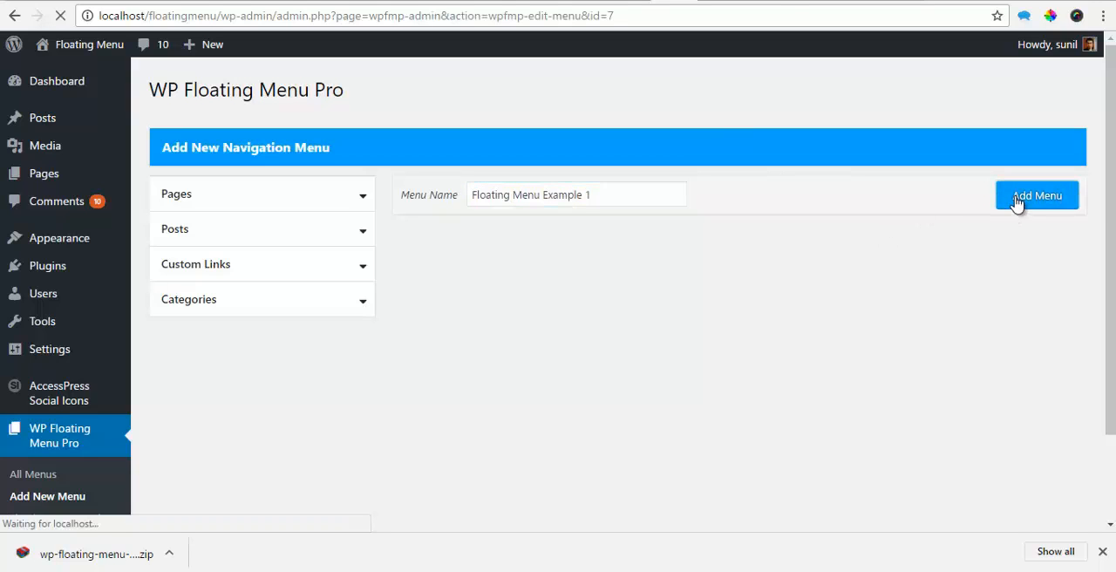
left_click(1036, 196)
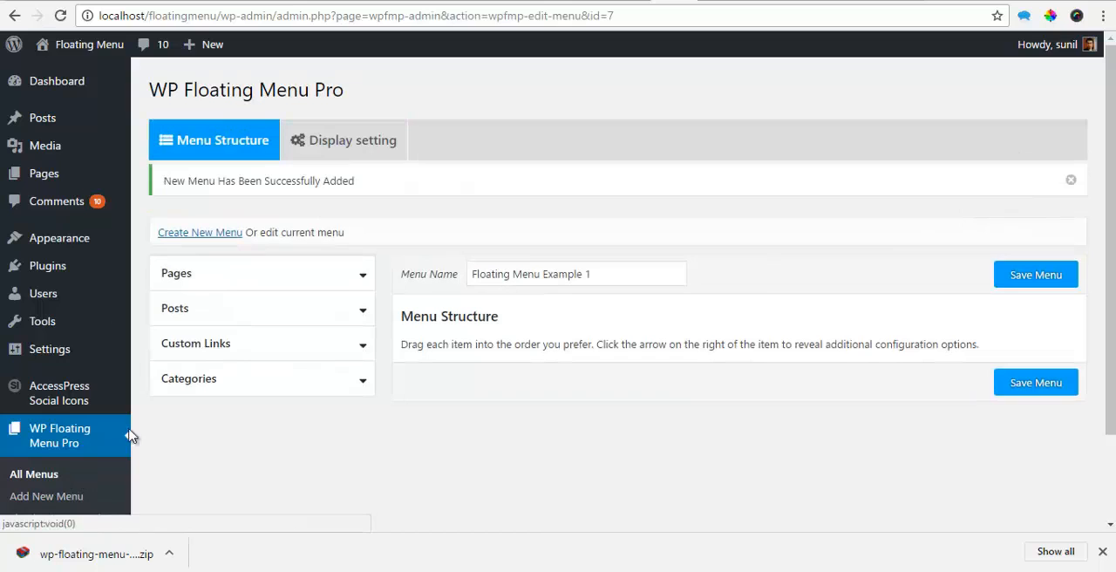
mouse_move(33, 474)
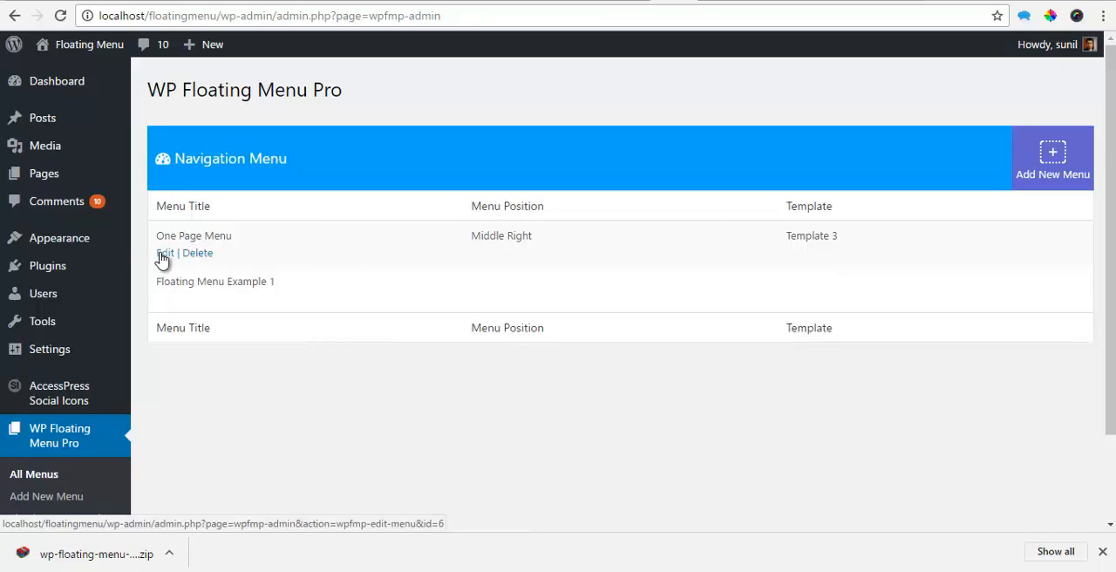
Step: On the Floating Menu setting page, keep Default Menu as the default menu choice
left_click(62, 518)
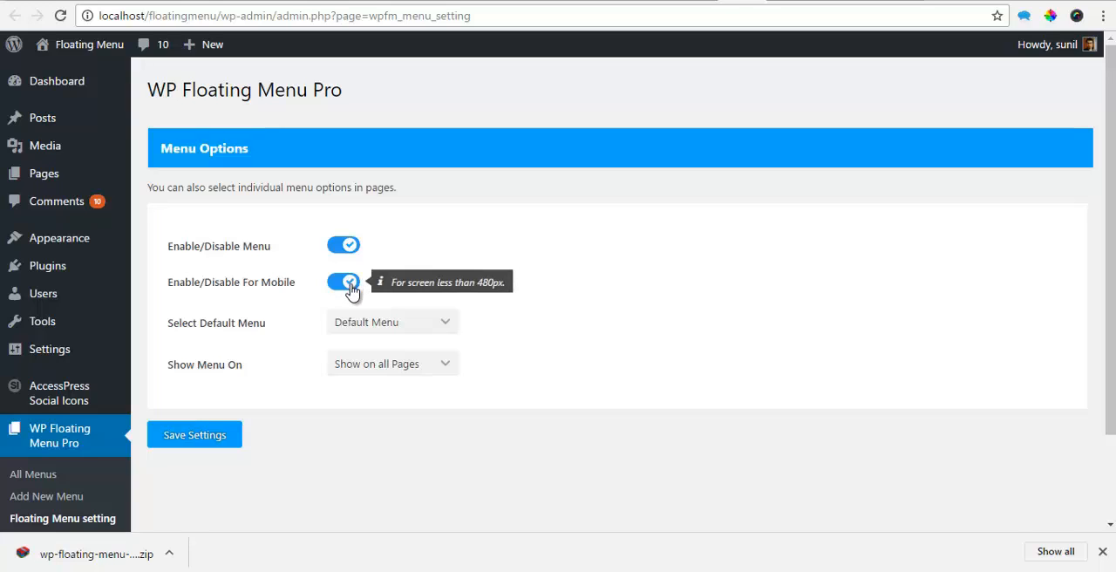
left_click(391, 320)
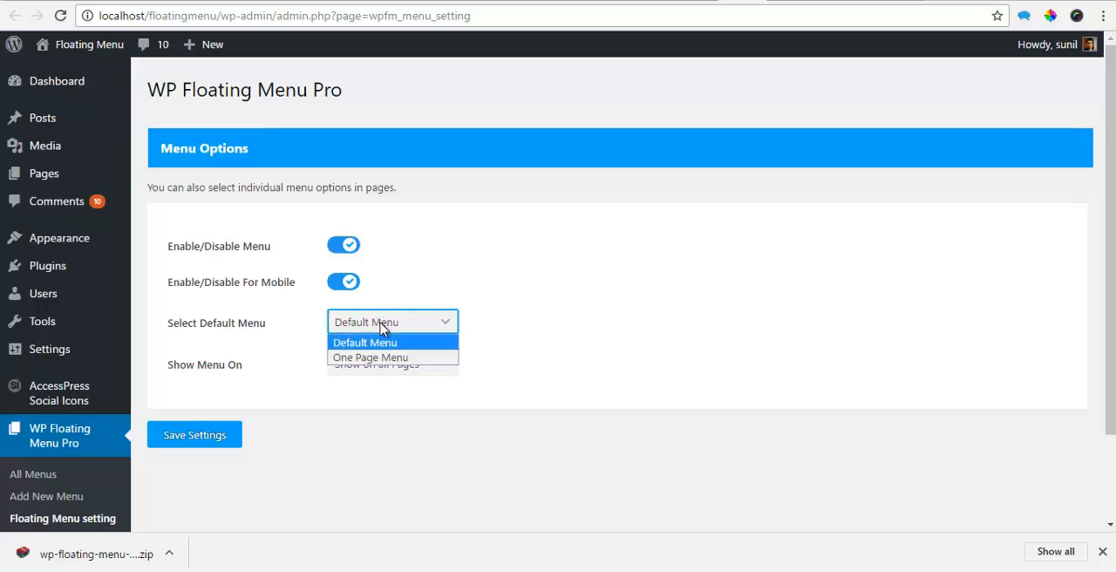
left_click(365, 342)
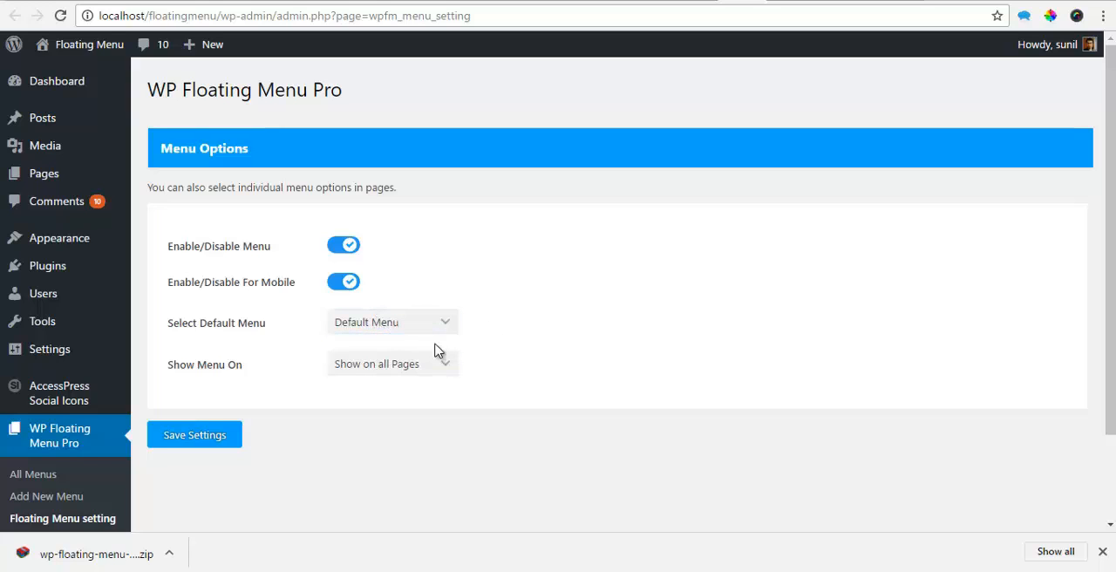
mouse_move(440, 366)
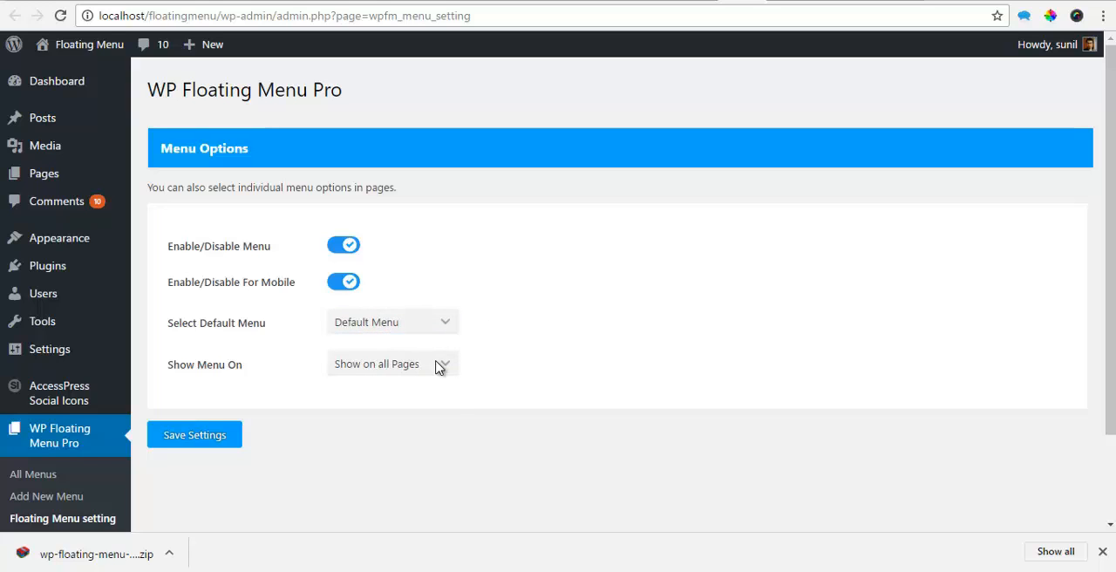
Step: Set Show Menu On to specific pages and review the listed pages and posts
left_click(393, 363)
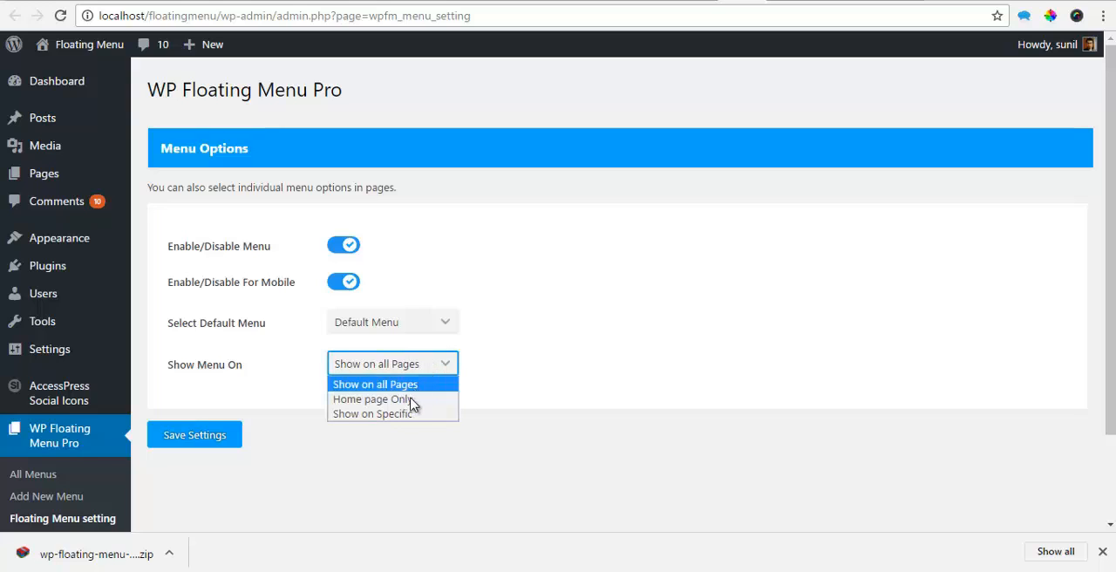
mouse_move(394, 413)
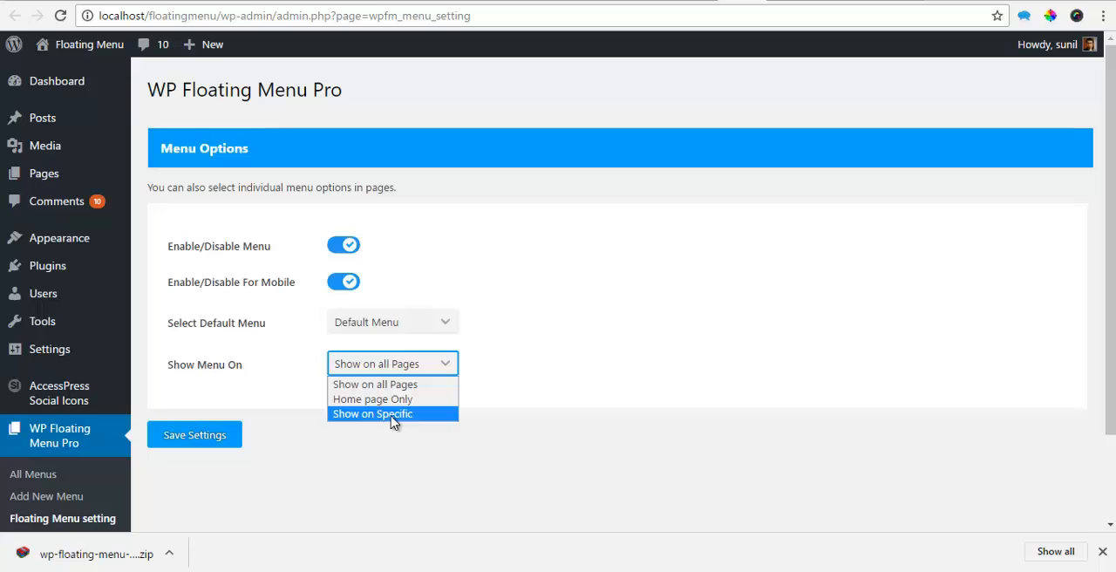
left_click(372, 414)
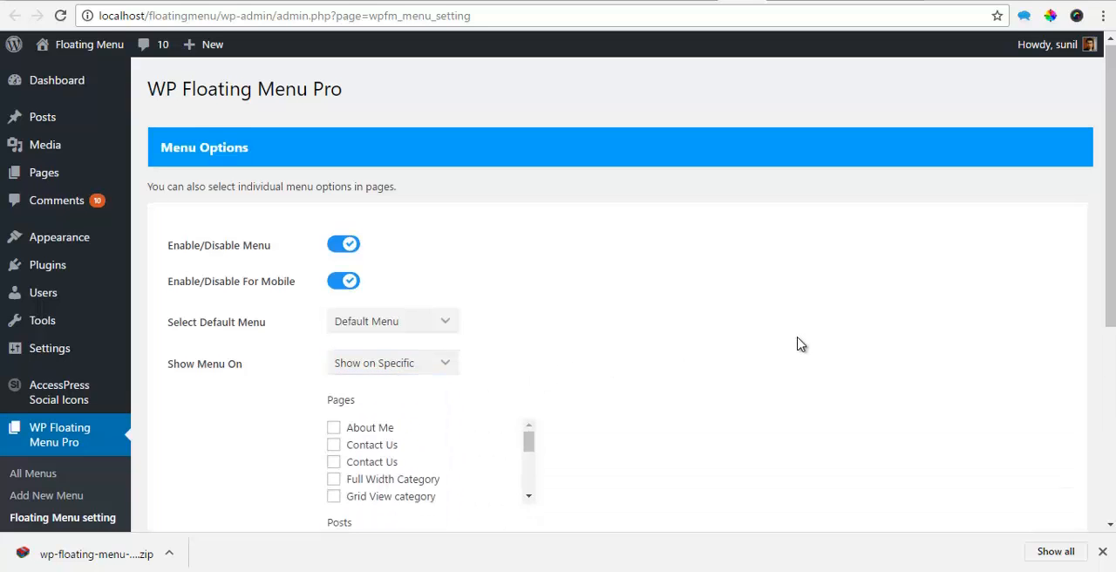
scroll("down", 3)
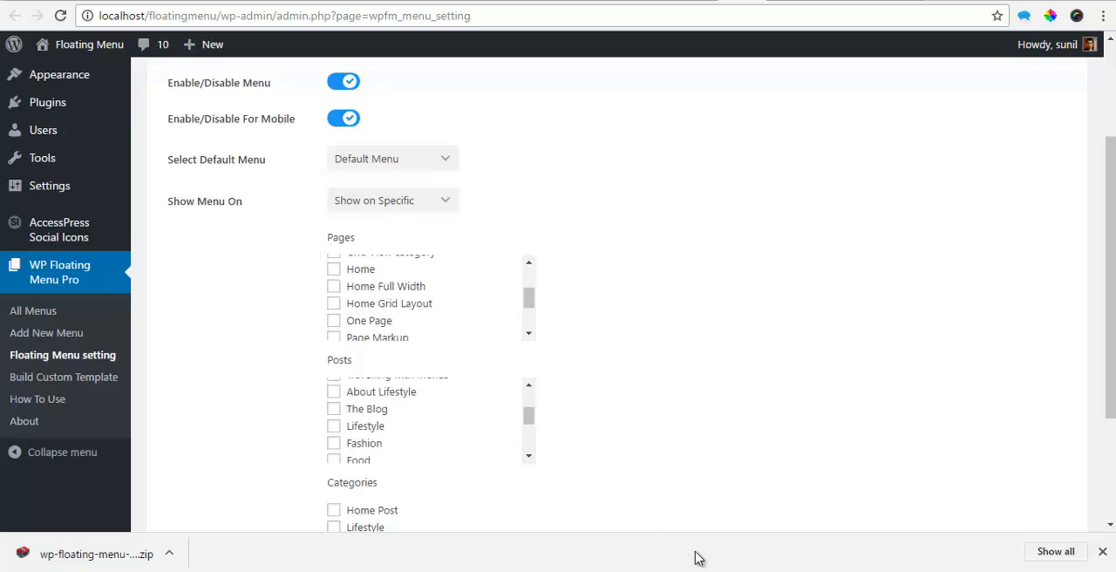
scroll("down", 3)
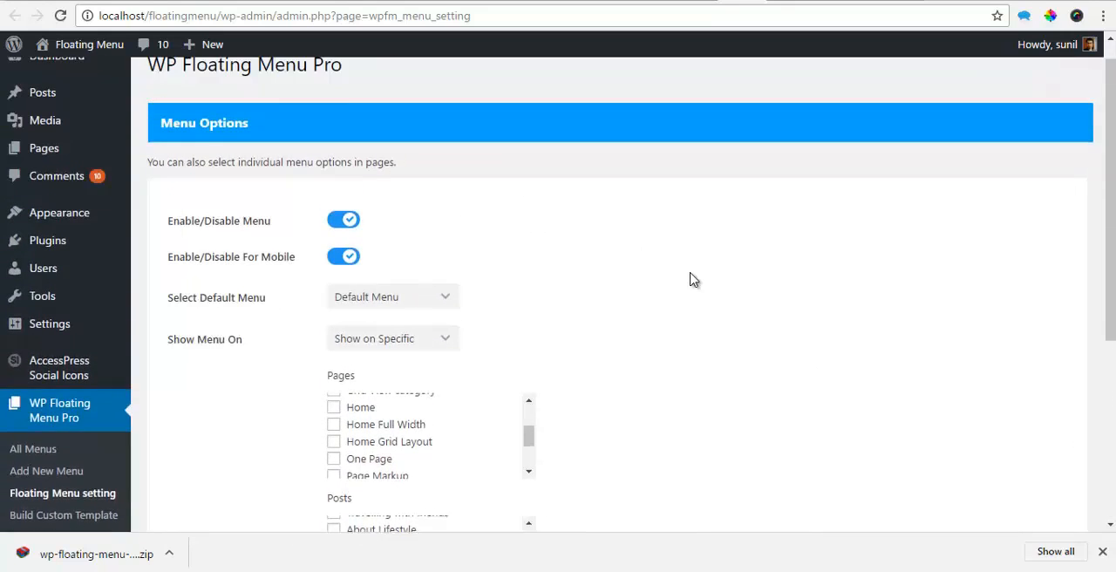
mouse_move(42, 119)
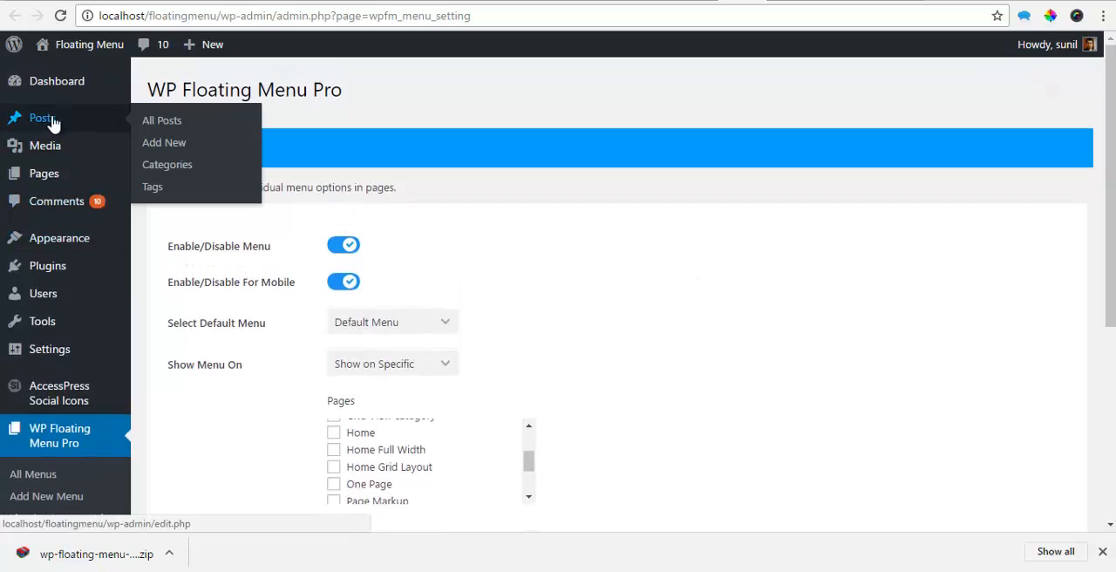
mouse_move(164, 143)
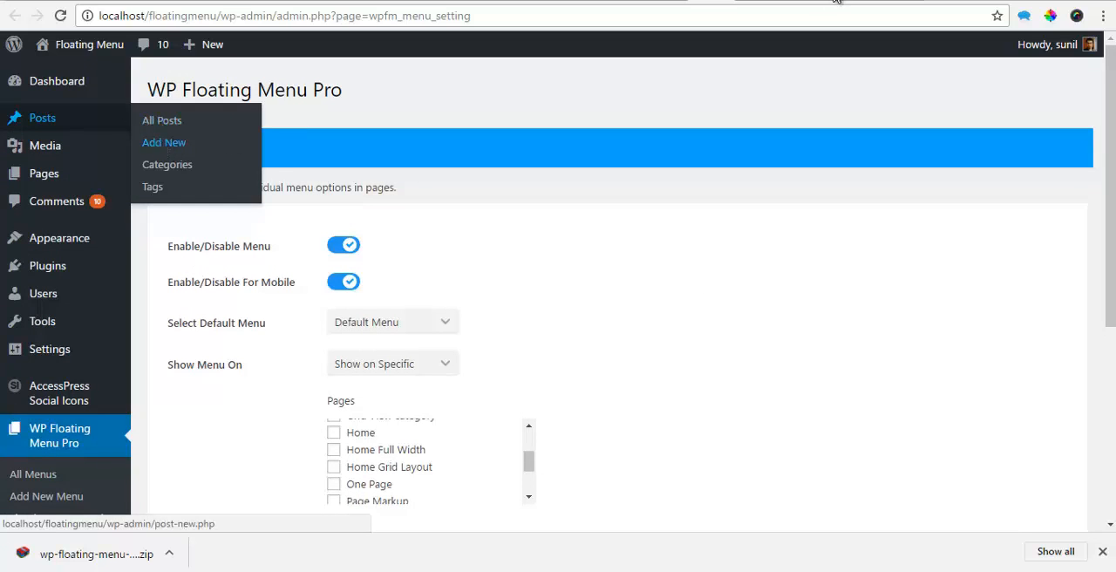
mouse_move(44, 174)
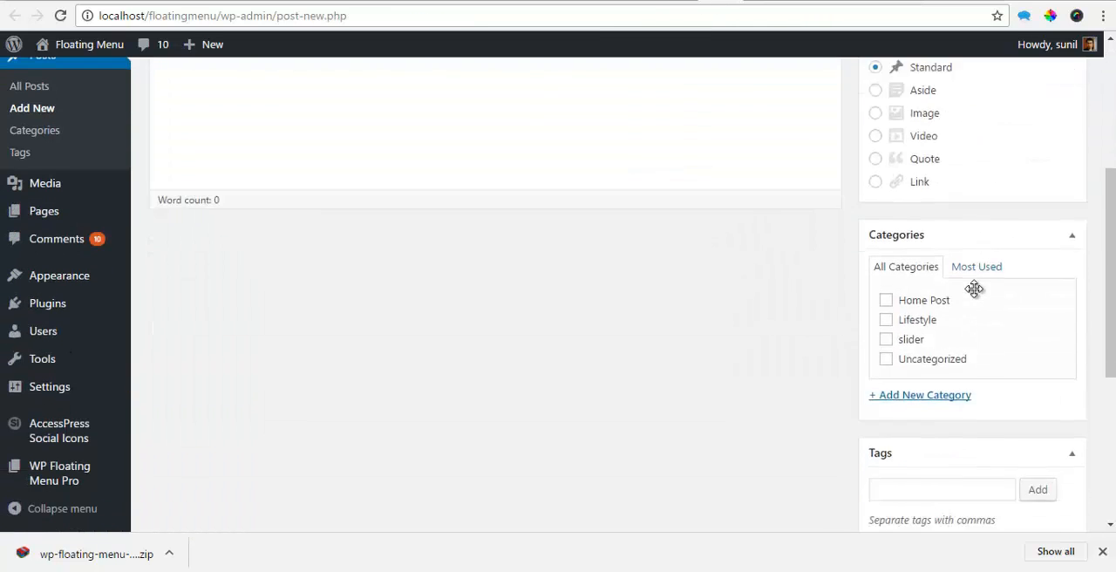
Step: In the new page's WP Floating Menu Options box, switch from Default Menu to One Page Menu
scroll("down", 3)
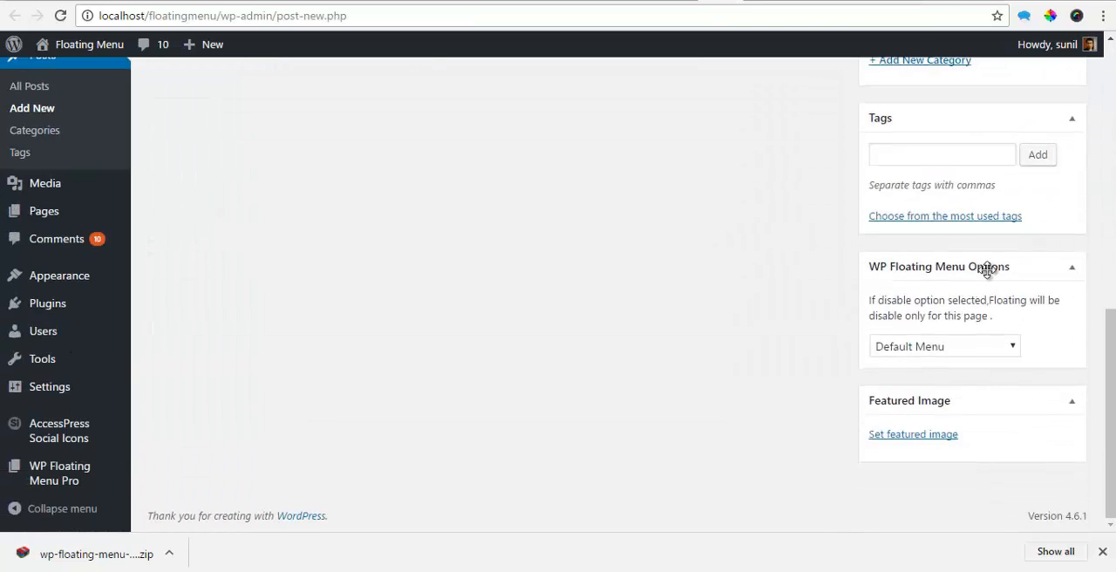
left_click(945, 345)
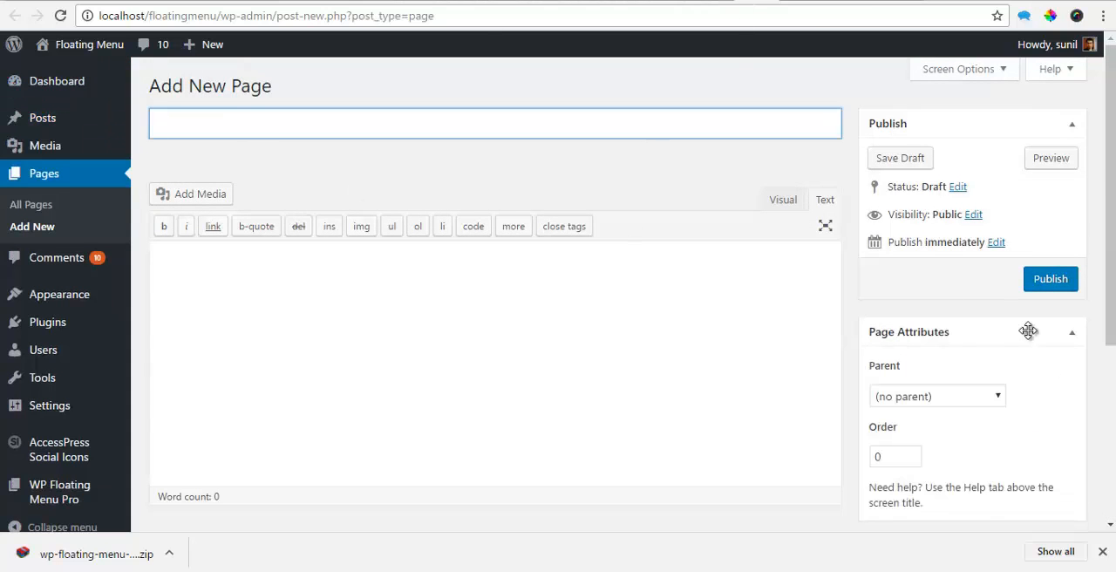
scroll("down", 3)
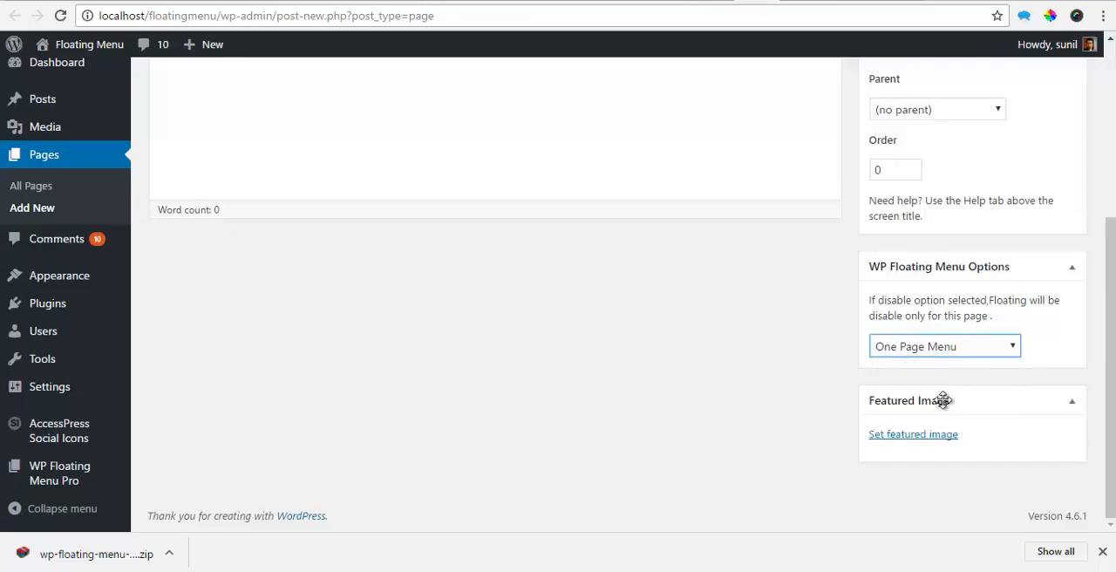
scroll("up", 3)
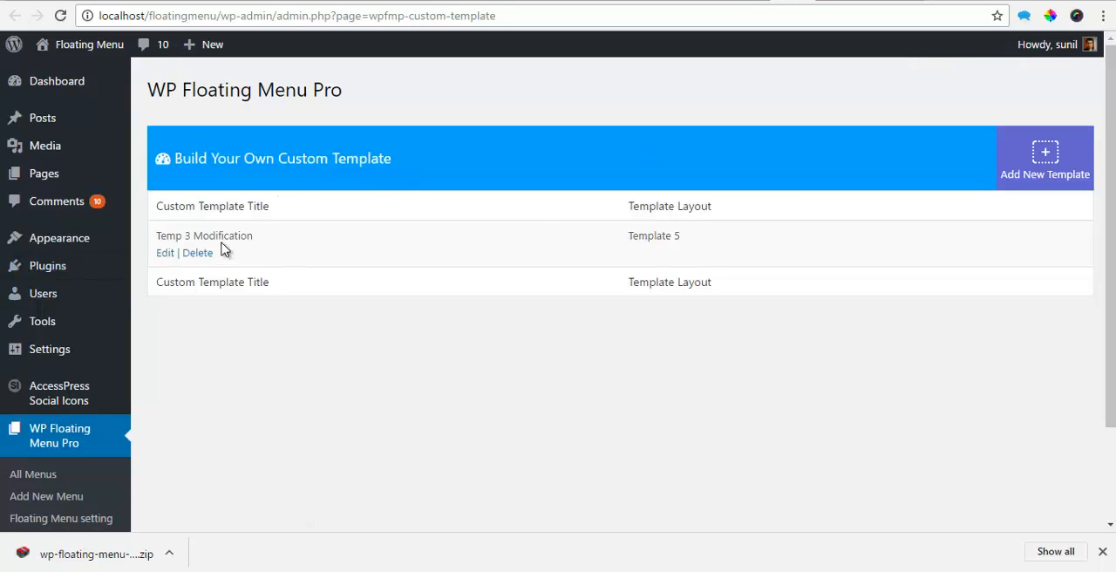
mouse_move(258, 251)
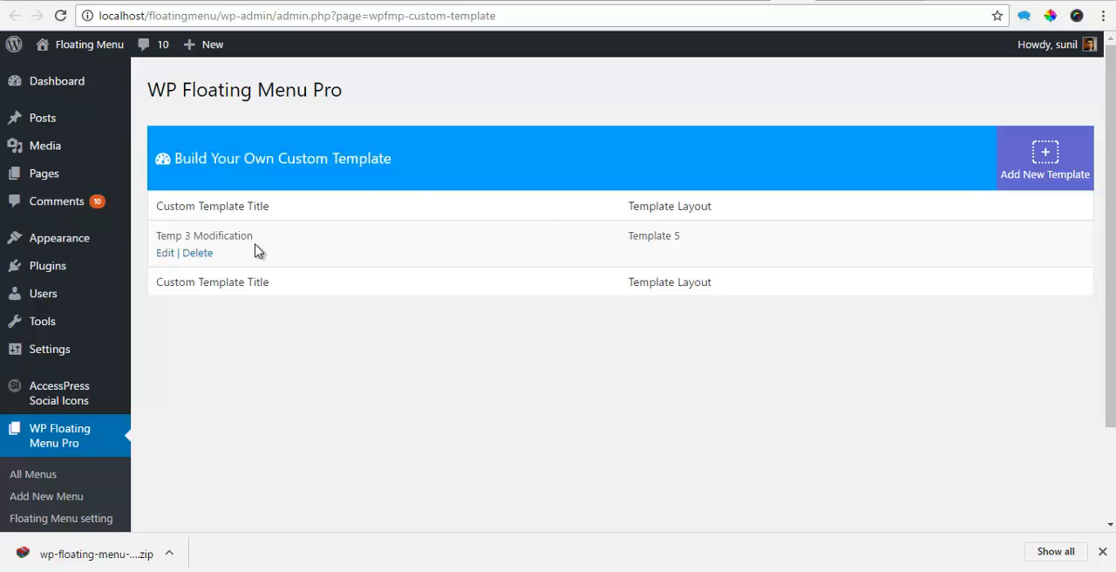
mouse_move(272, 254)
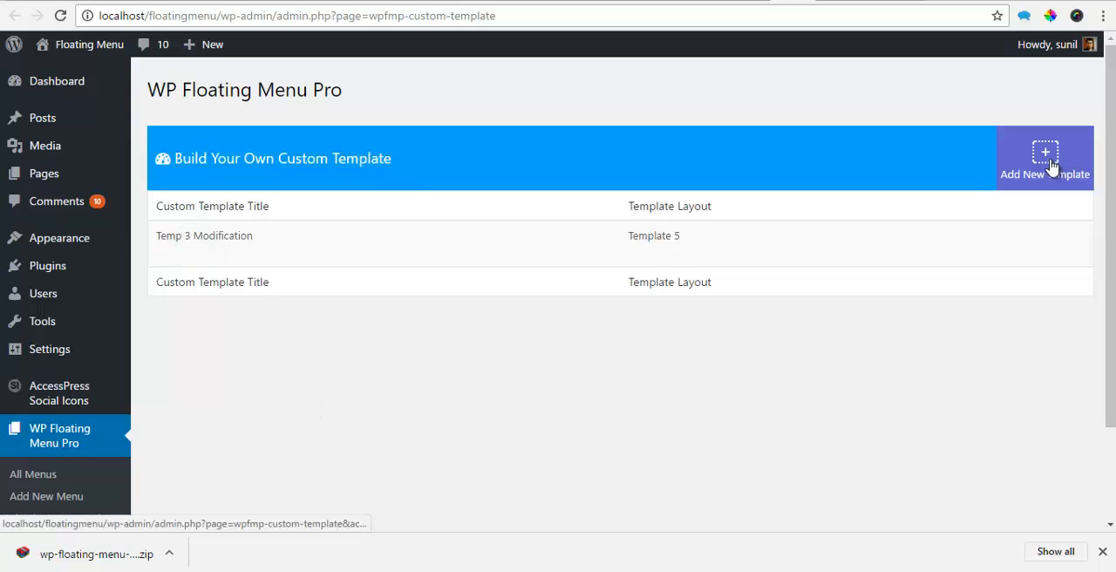
Step: Request a new custom template from the Build Custom Template list
left_click(1044, 160)
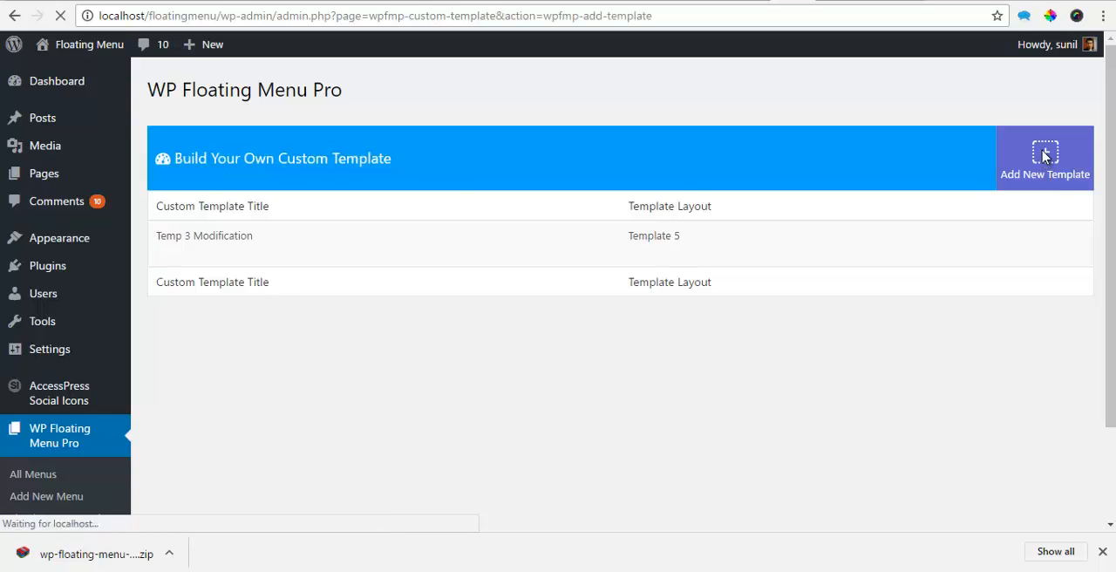
Step: Name the new custom template 'Example' and base it on Template 10 instead of Template 2
left_click(1044, 159)
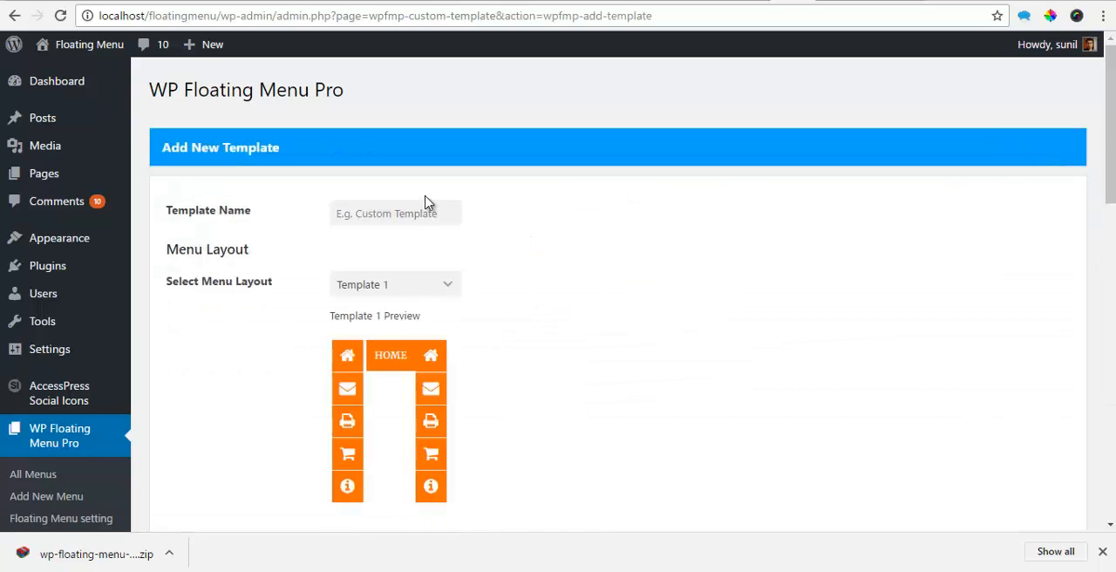
left_click(393, 213)
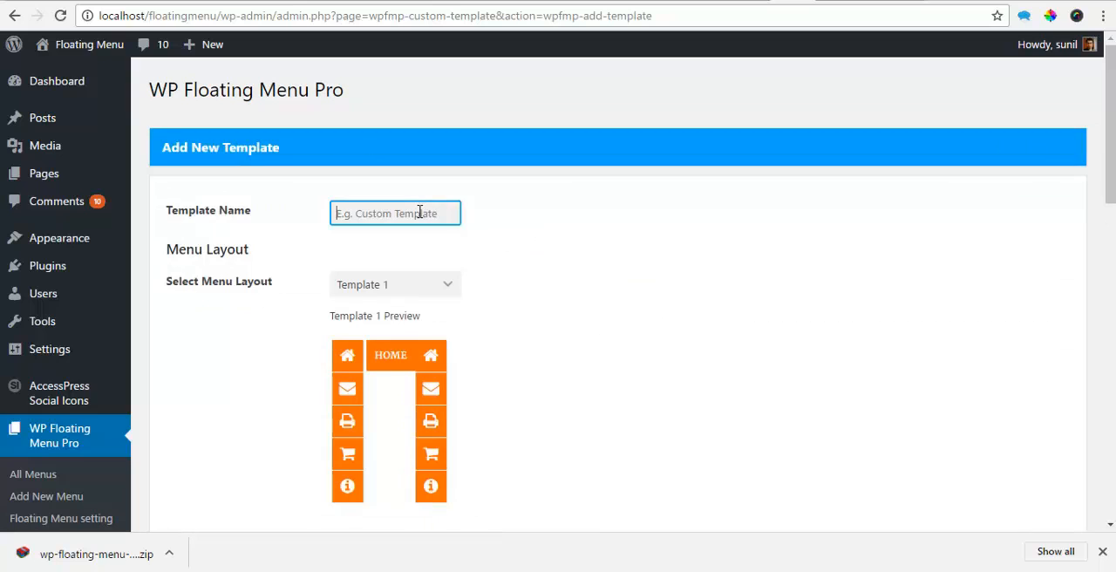
type("Example 1")
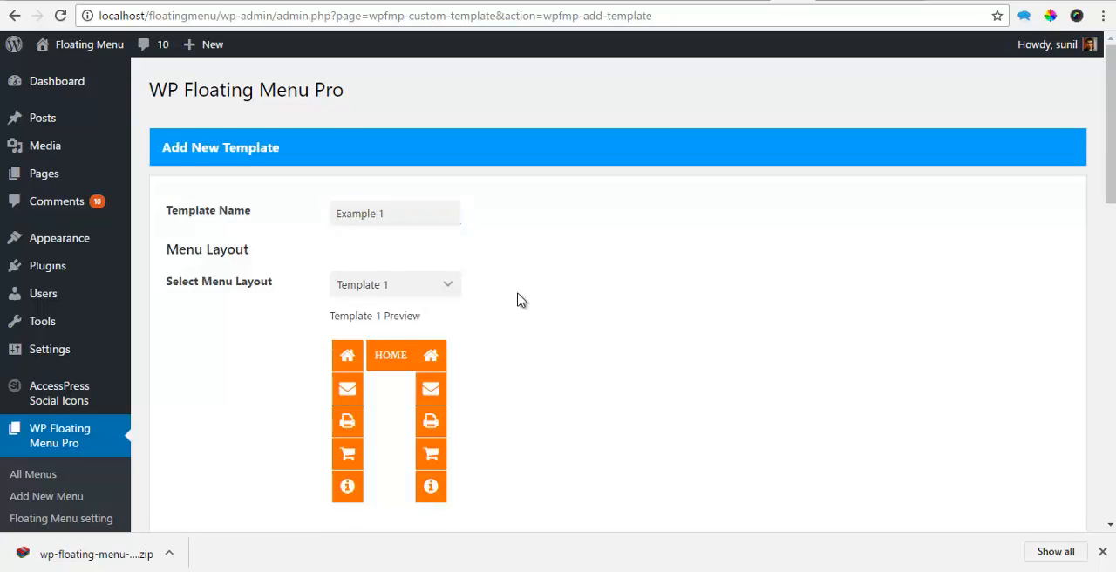
left_click(393, 202)
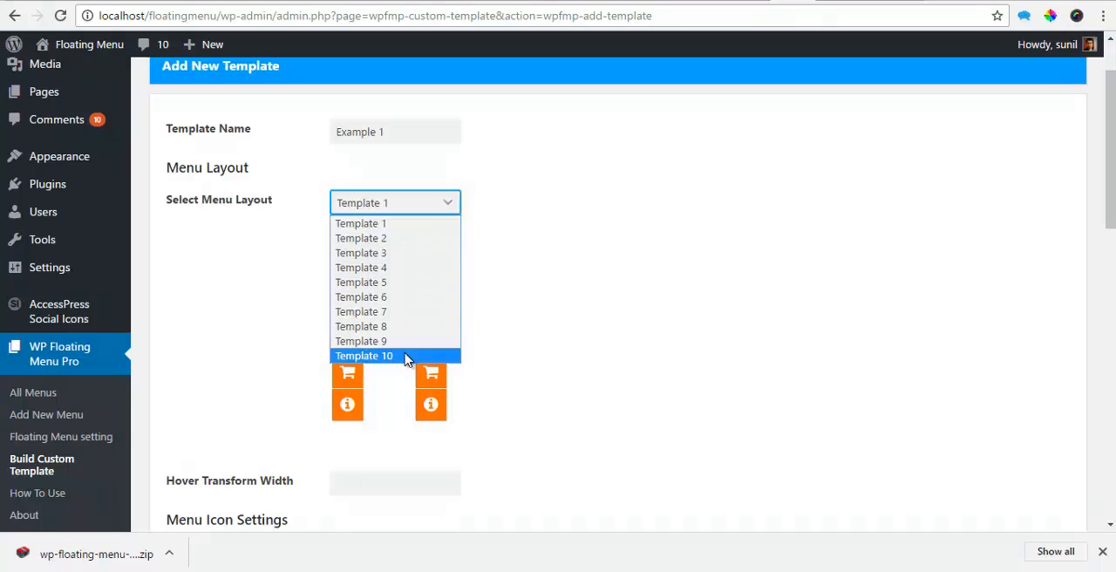
left_click(359, 237)
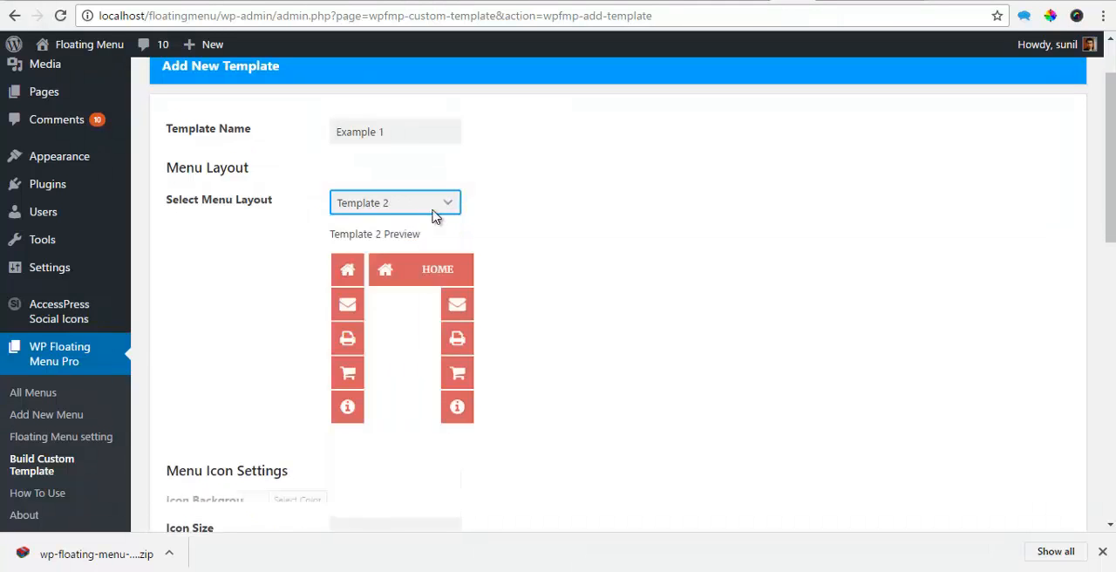
left_click(394, 202)
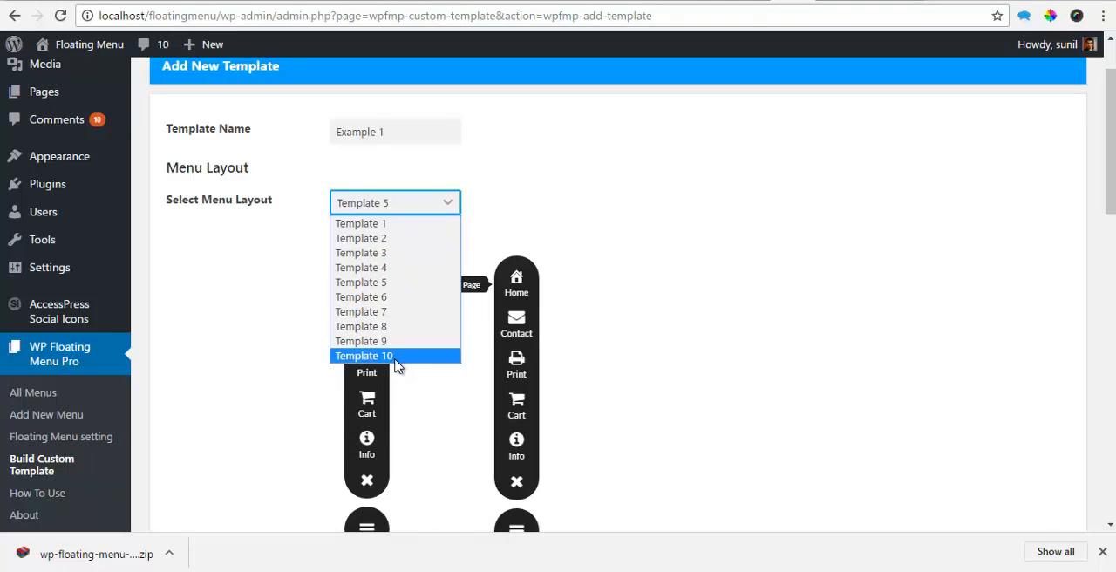
left_click(363, 355)
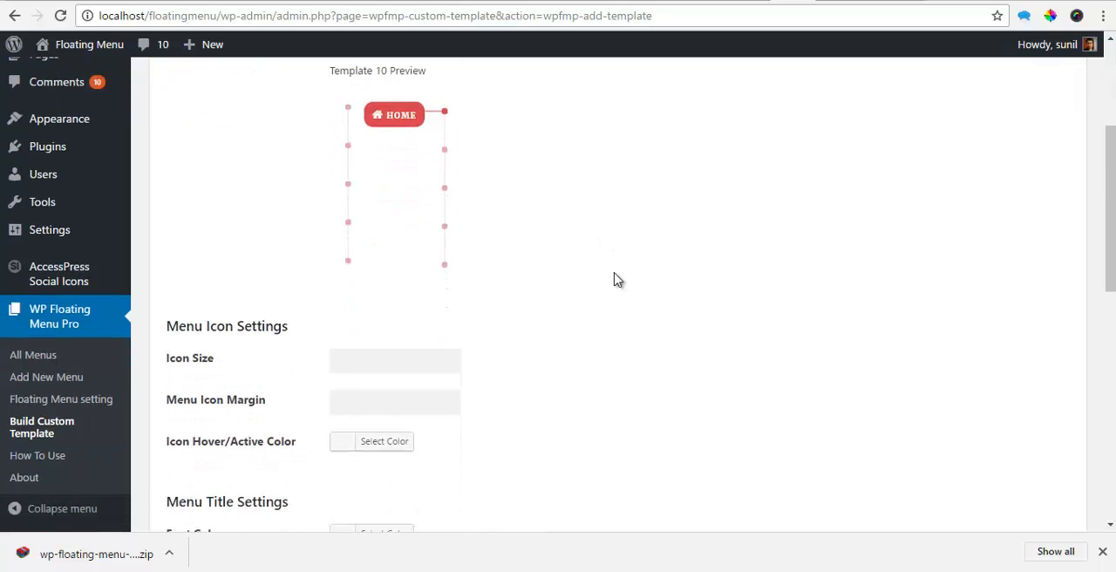
Step: Review the Title and Tooltip Text Settings down to the Save Template Setting button
scroll("down", 3)
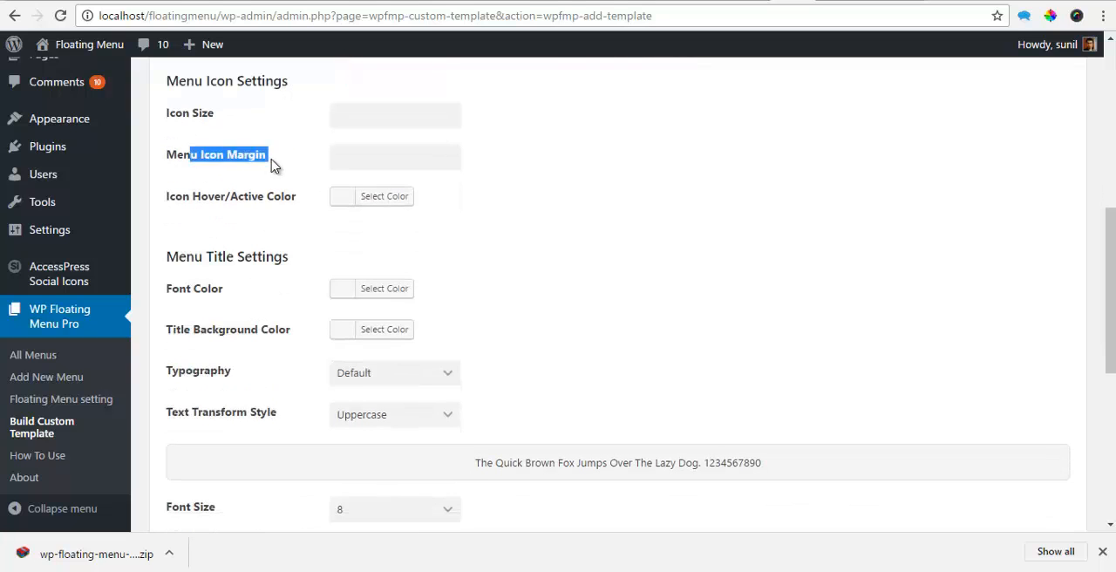
scroll("down", 3)
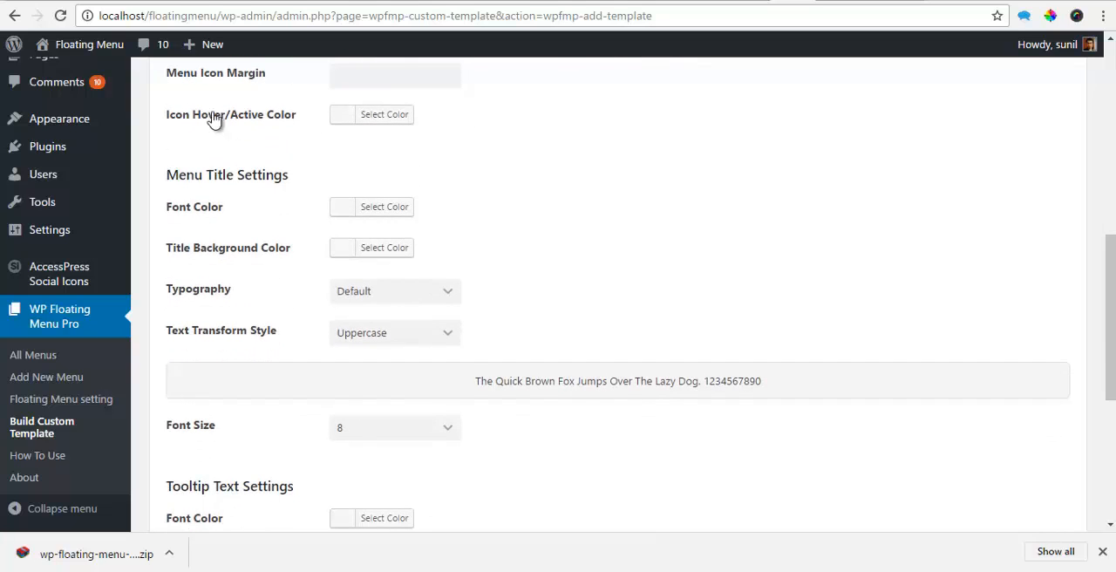
mouse_move(281, 209)
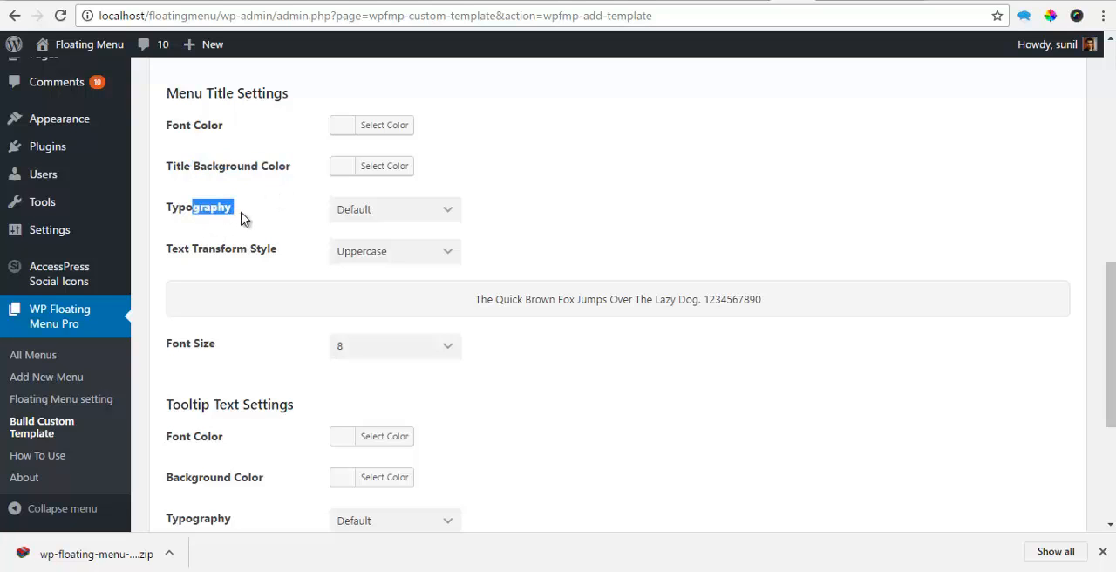
scroll("down", 3)
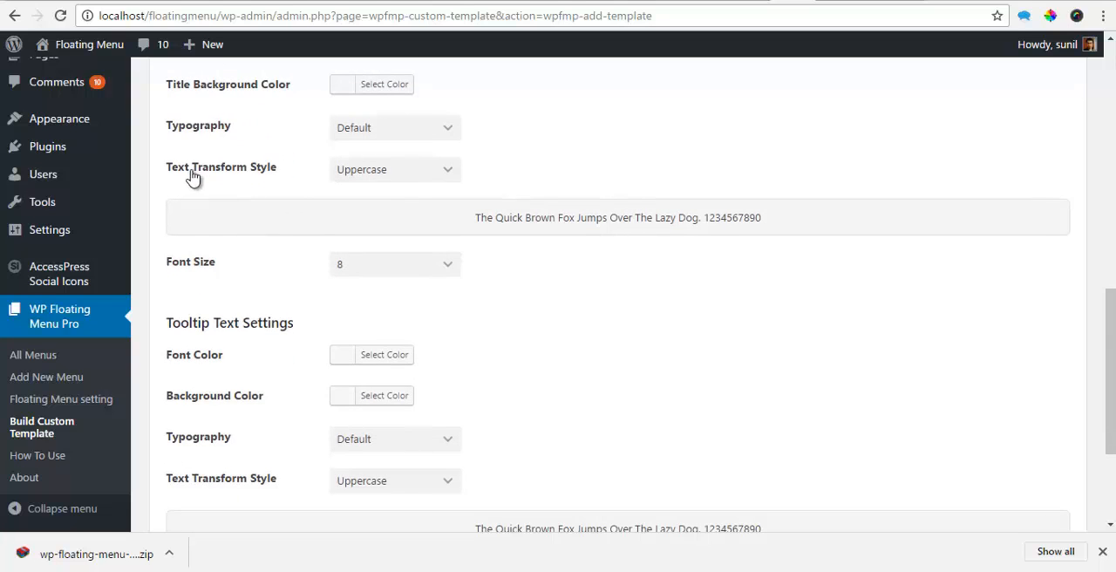
mouse_move(893, 373)
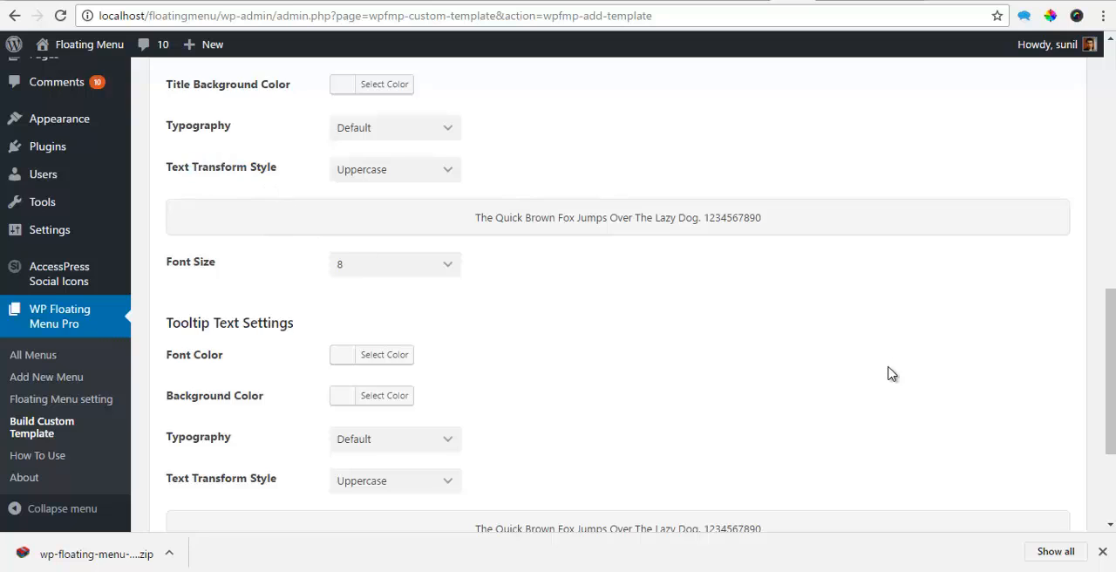
scroll("down", 3)
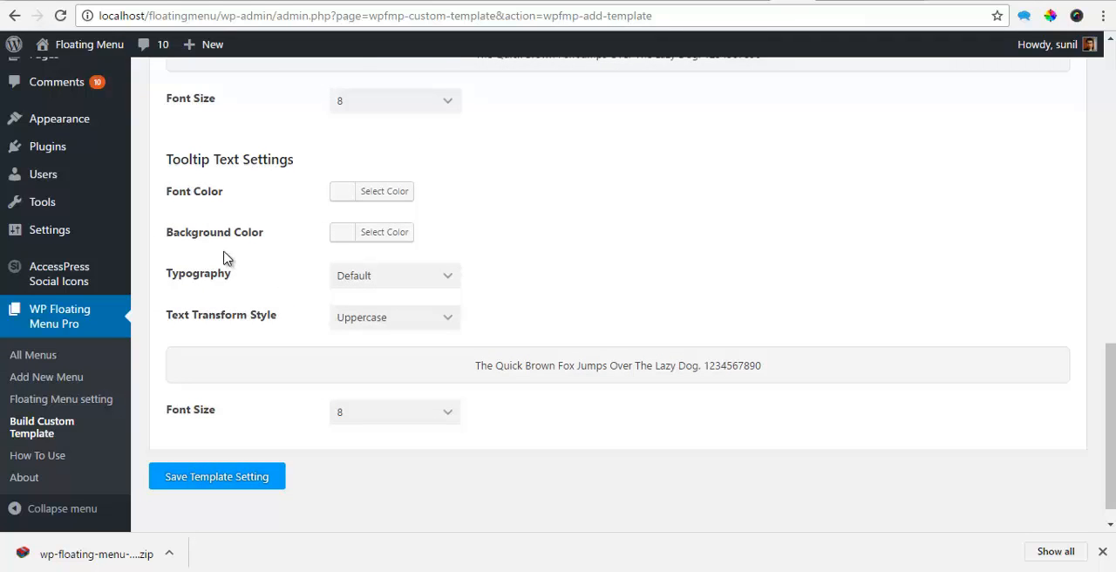
mouse_move(216, 314)
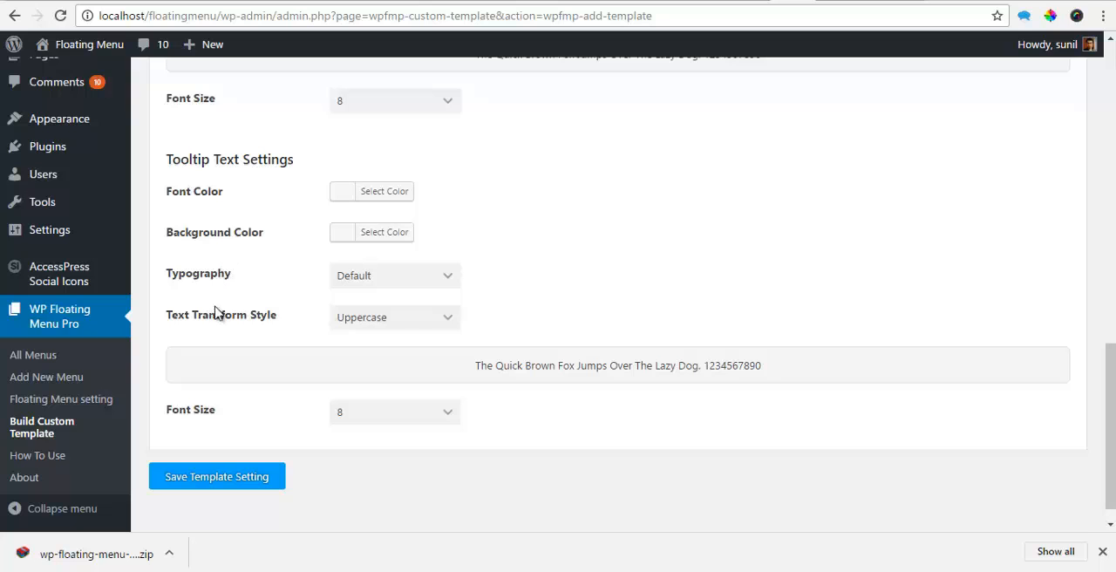
mouse_move(198, 415)
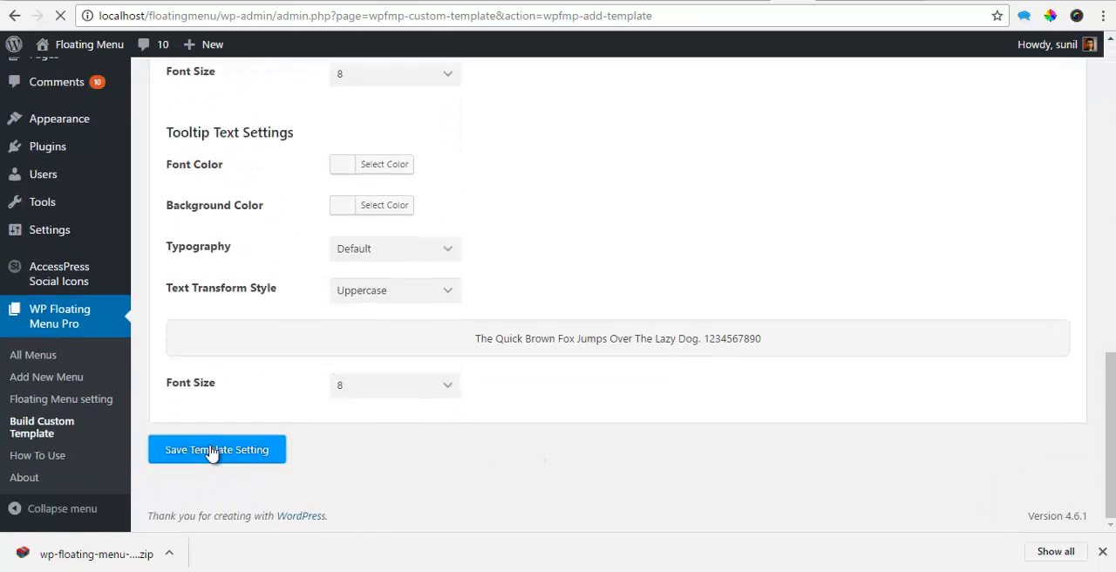
Step: Save the template and review Example 1's edit page down to its tooltip settings
left_click(216, 449)
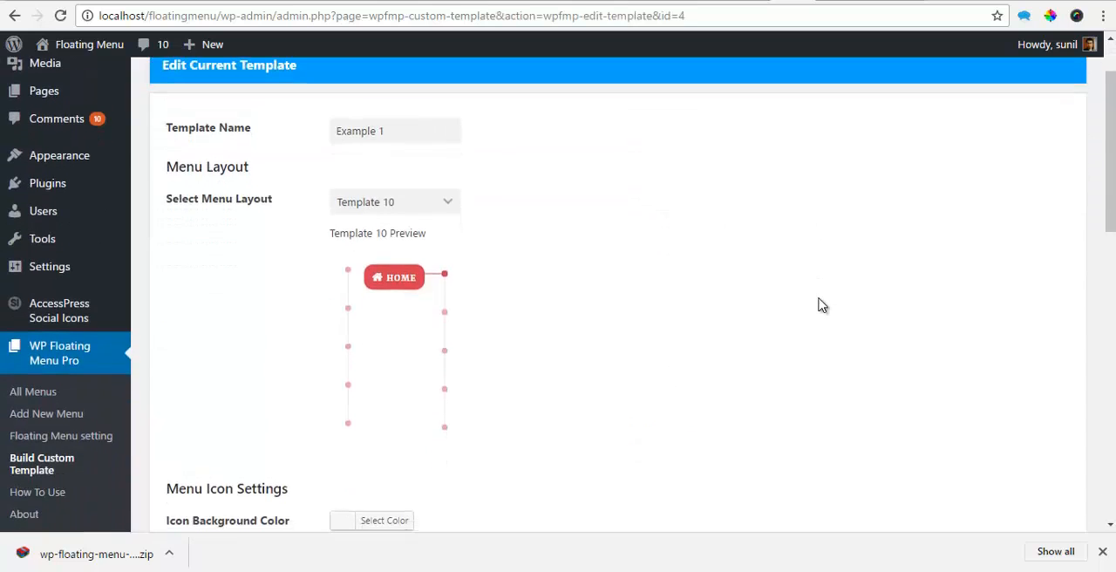
scroll("down", 3)
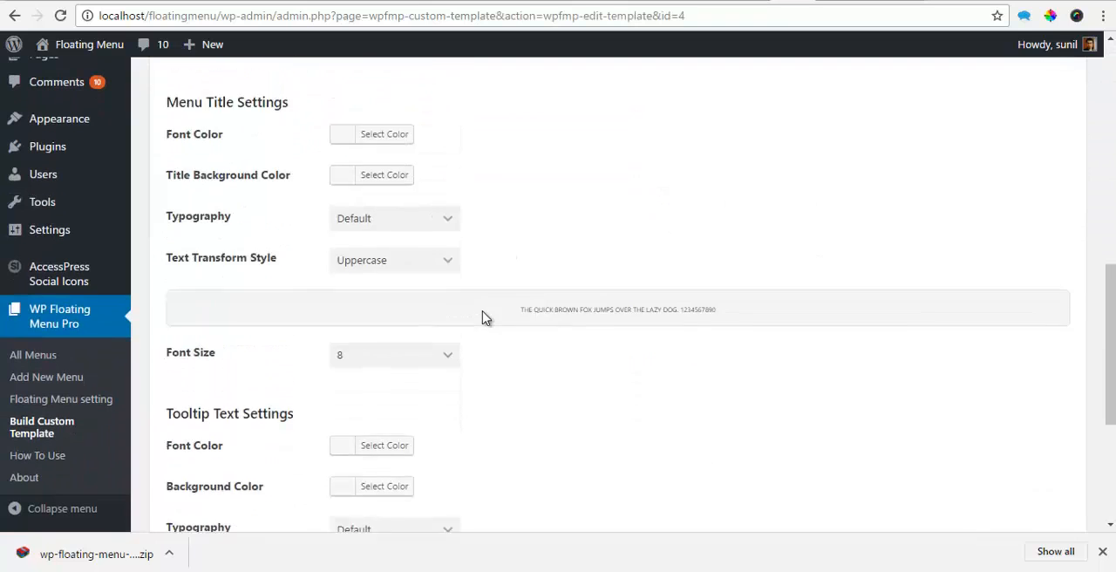
scroll("down", 3)
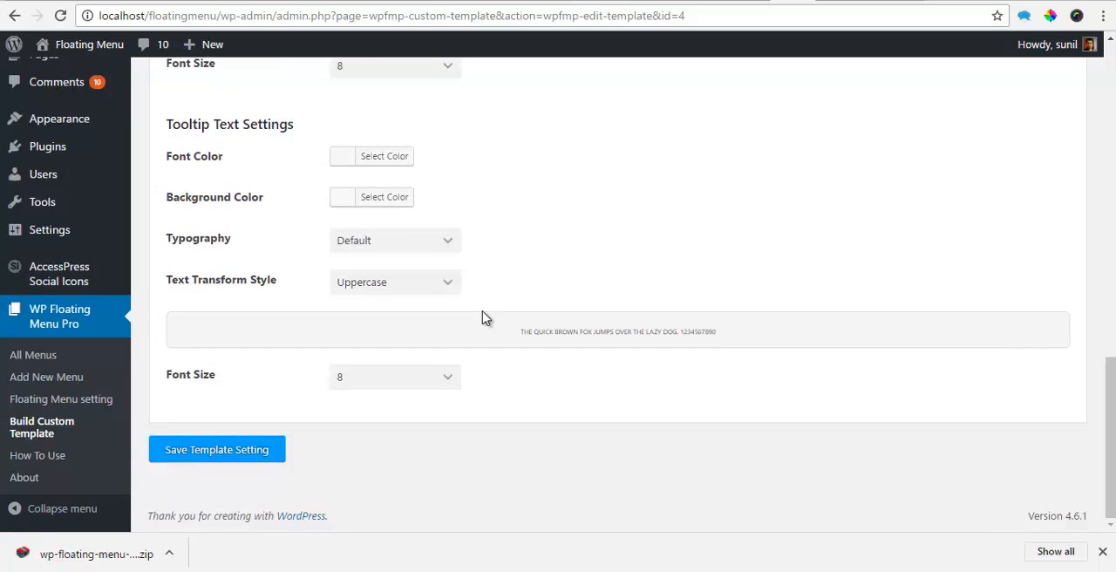
mouse_move(504, 303)
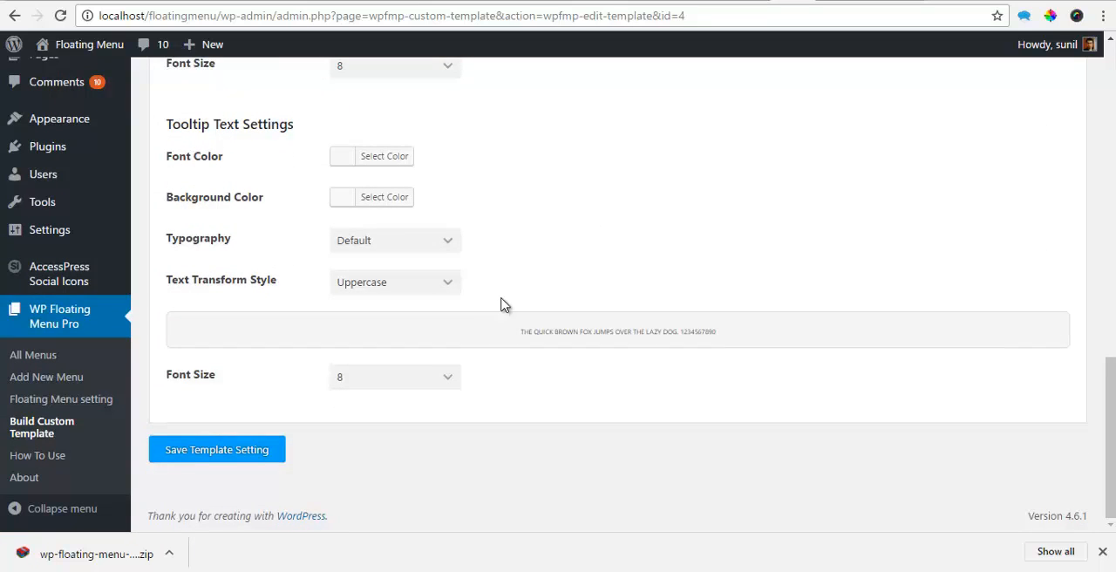
Step: Read the How To Use page through its tips, menu attribute list and closing notes
left_click(39, 455)
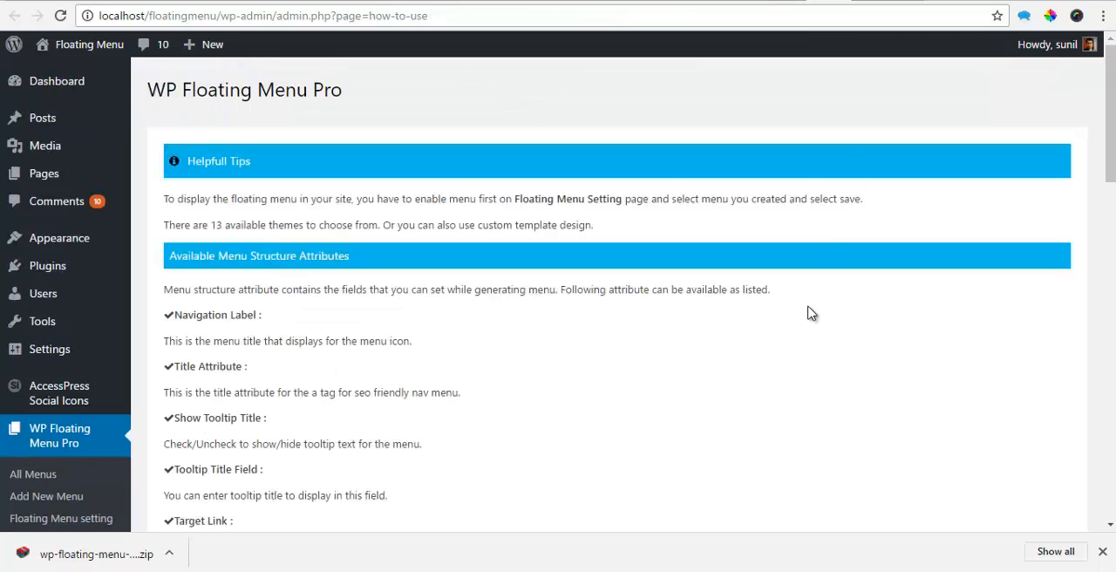
mouse_move(352, 209)
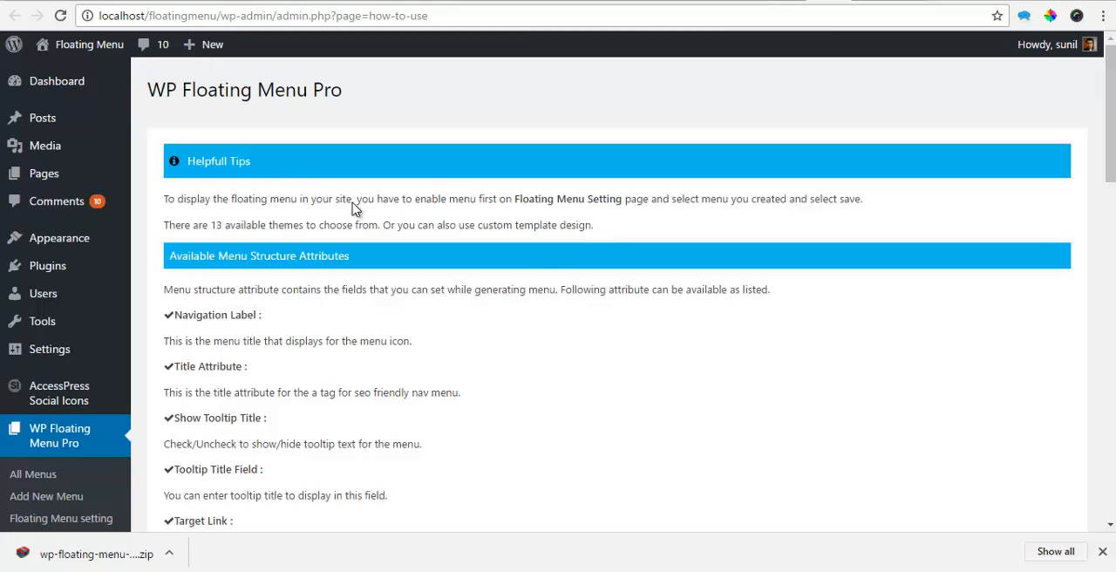
scroll("down", 3)
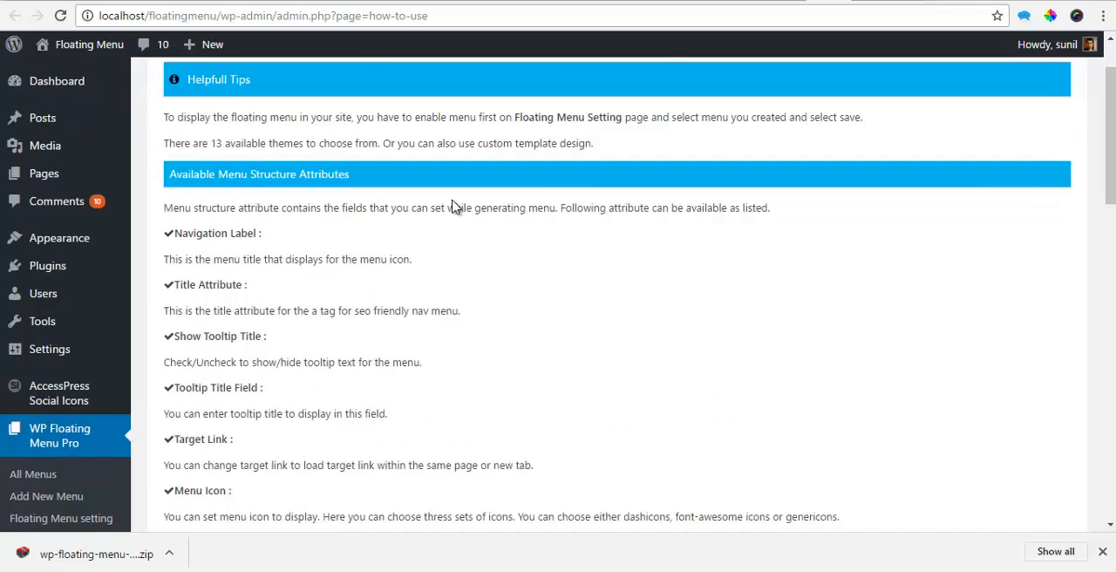
mouse_move(453, 202)
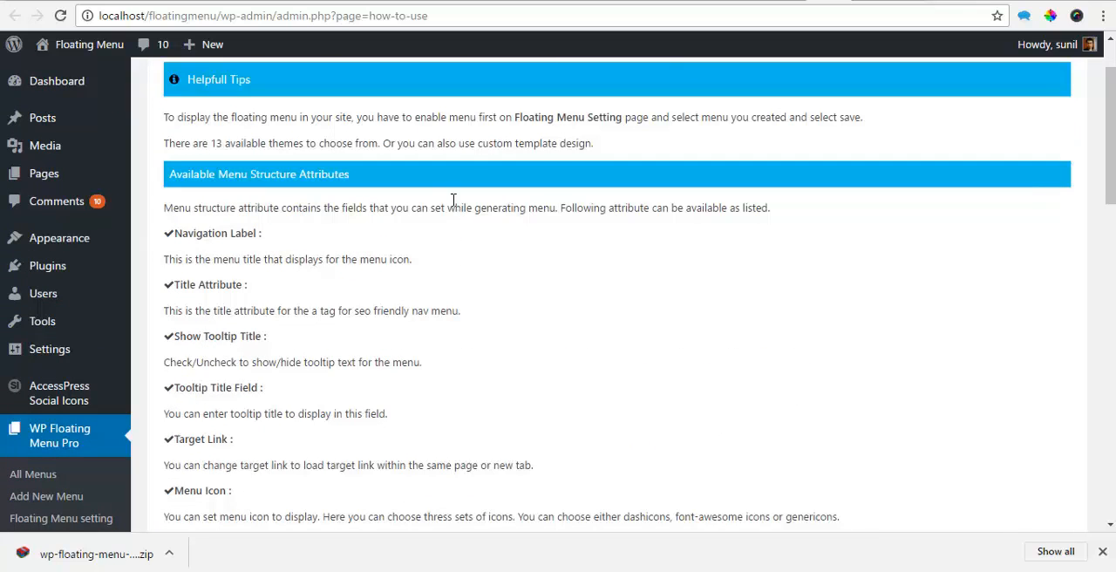
scroll("down", 3)
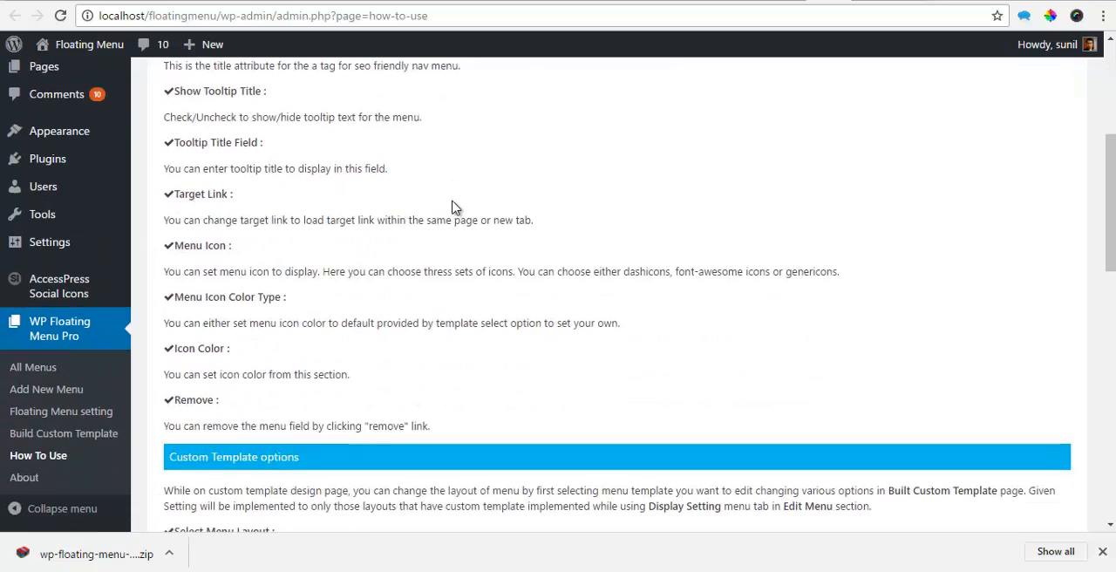
scroll("down", 3)
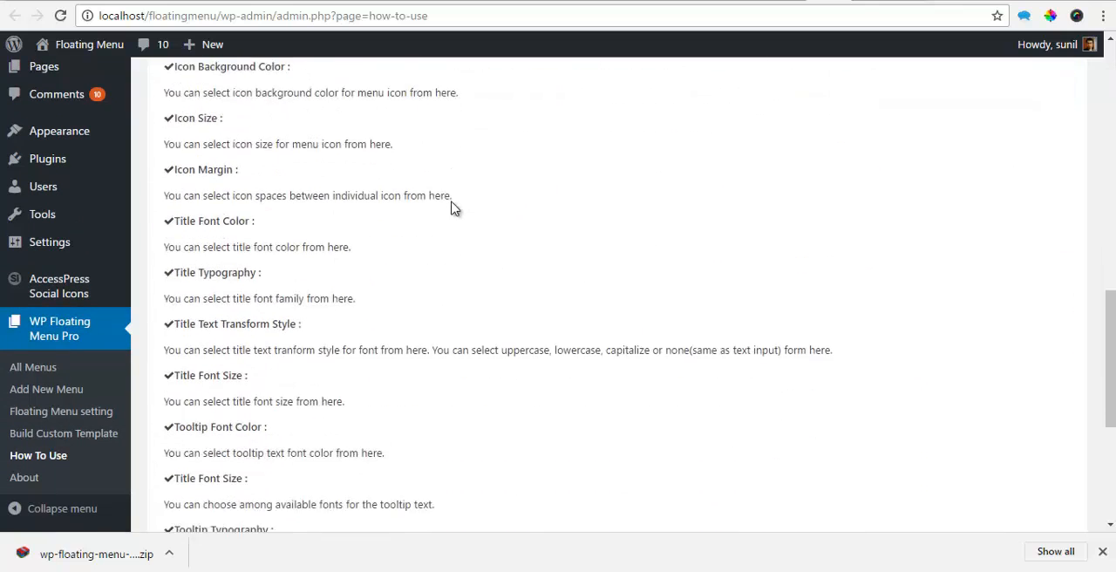
scroll("down", 3)
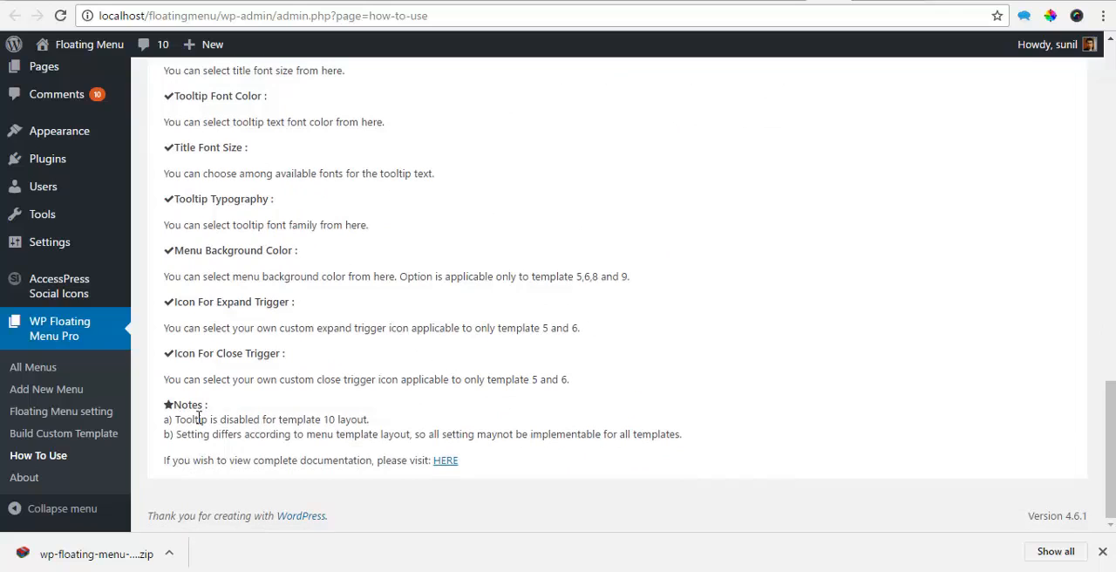
mouse_move(277, 415)
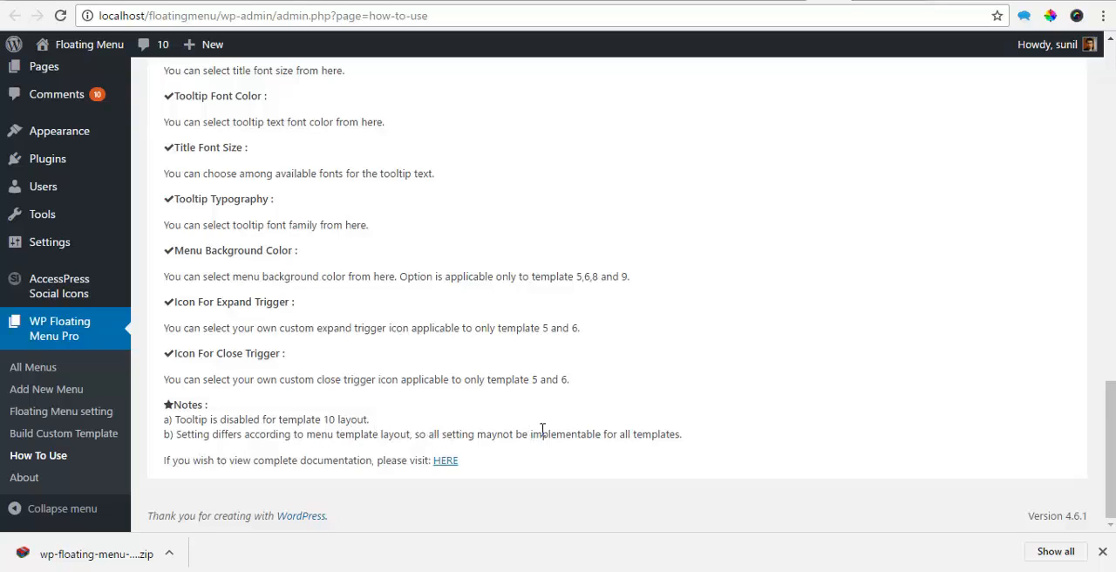
mouse_move(575, 434)
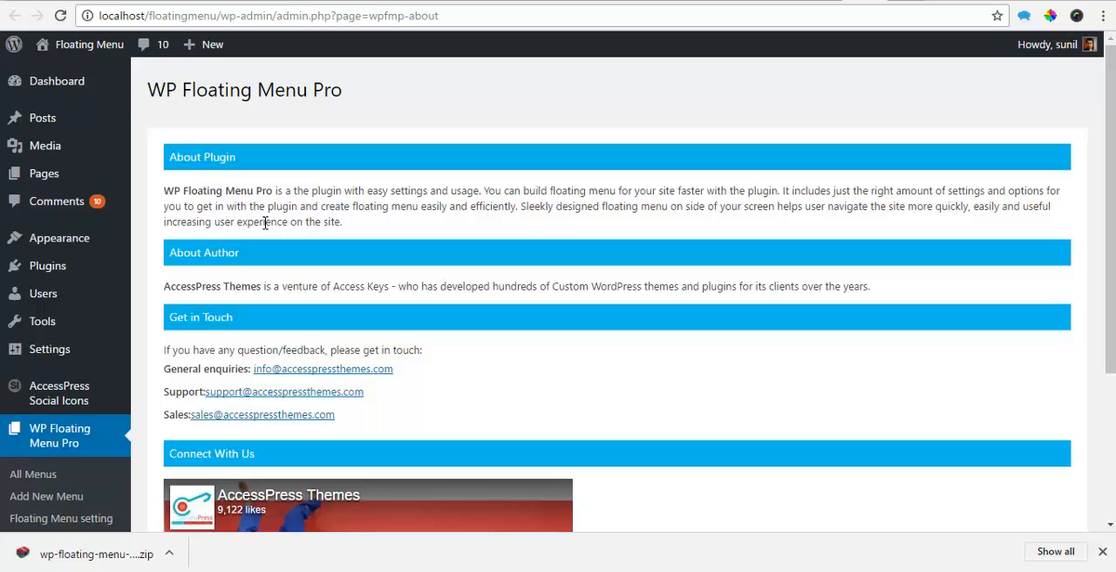
Step: Scroll the About page through About Plugin, Get in Touch and Connect With Us sections
scroll("down", 3)
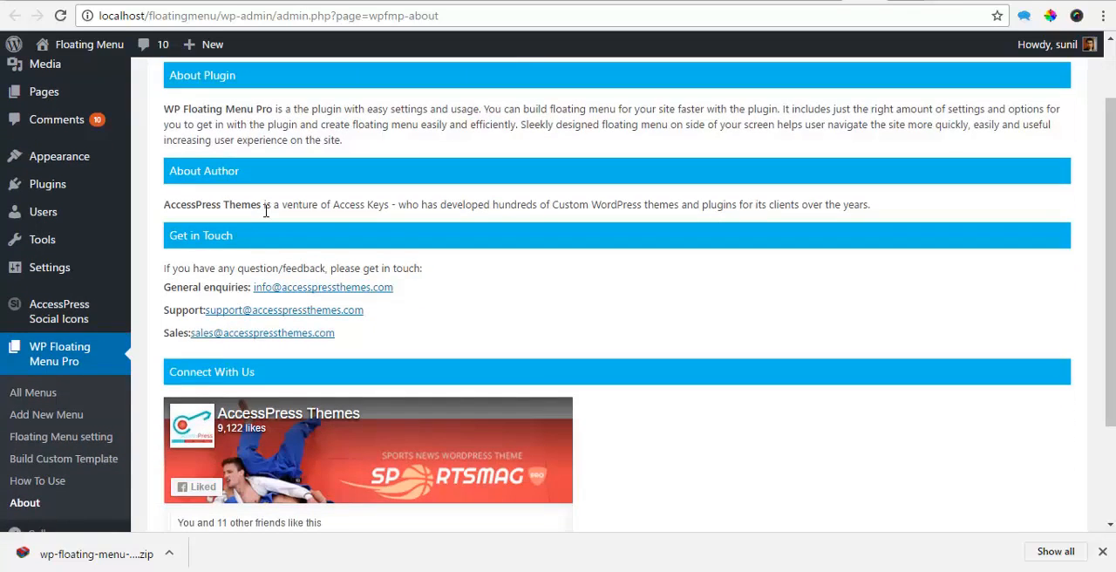
scroll("down", 3)
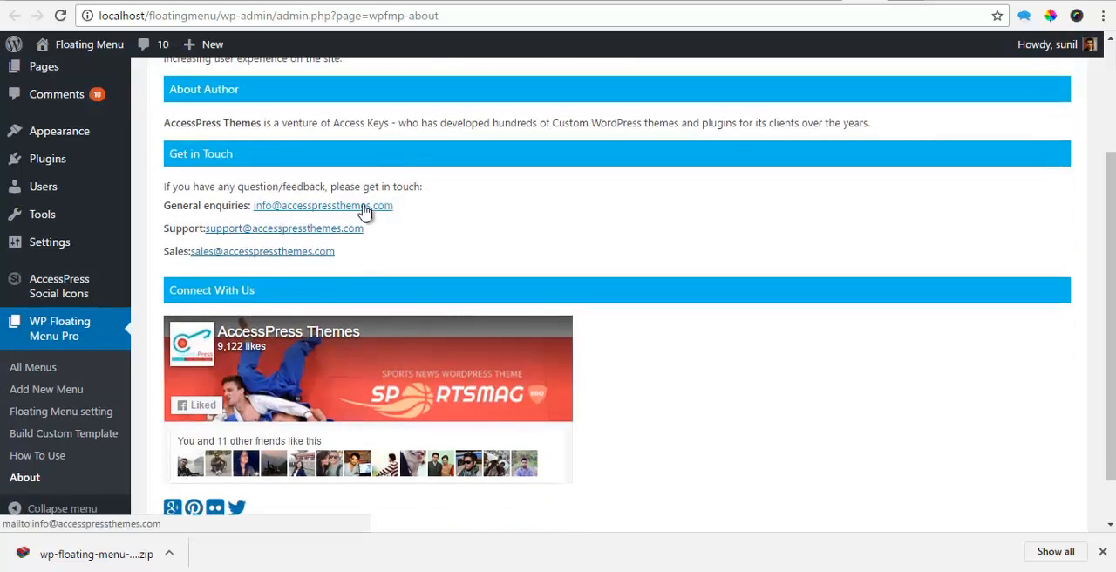
mouse_move(279, 244)
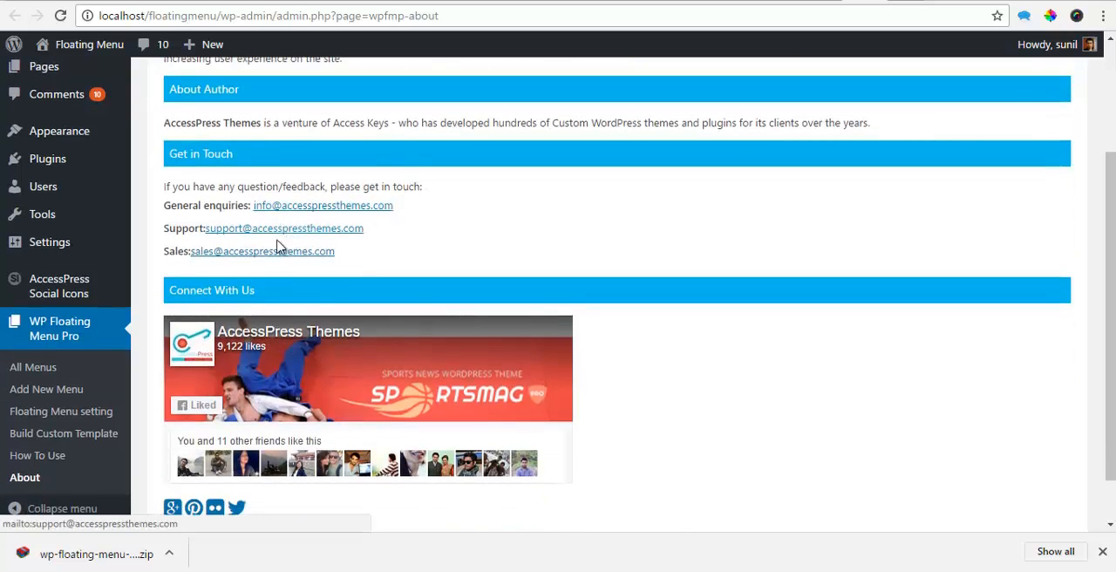
scroll("down", 3)
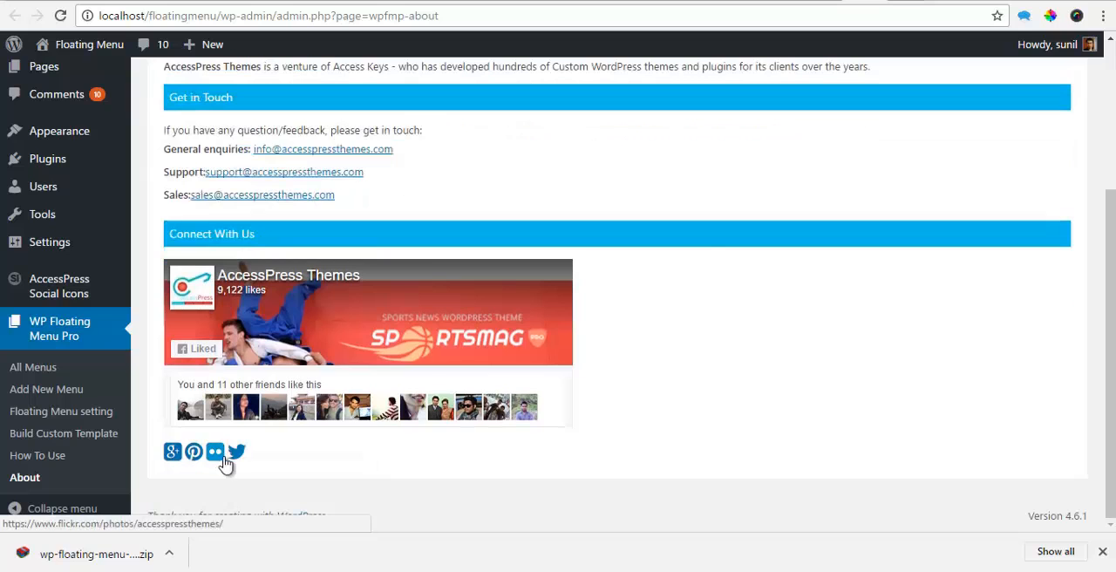
mouse_move(237, 454)
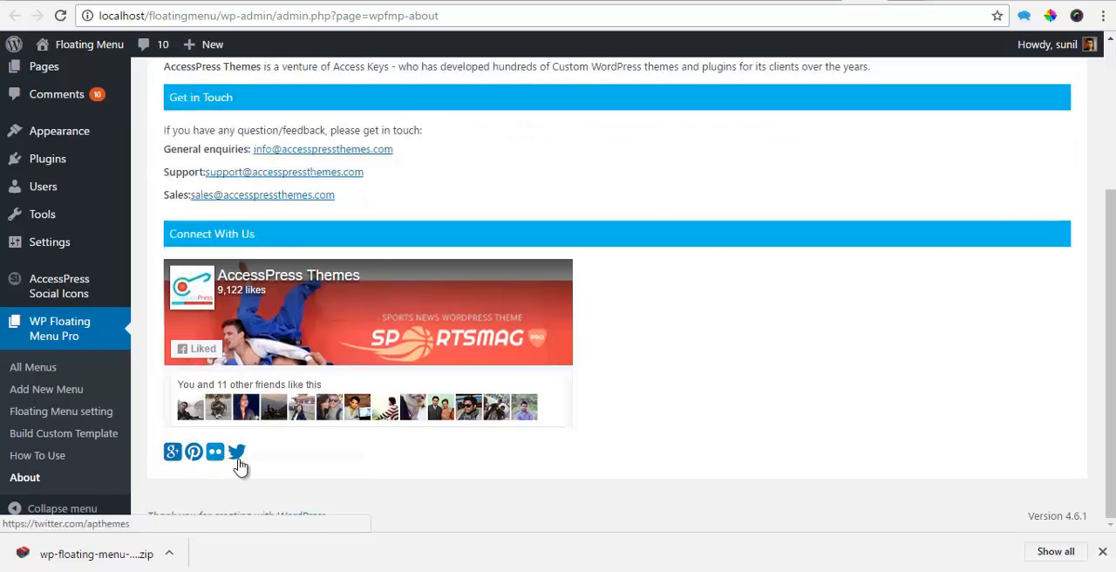